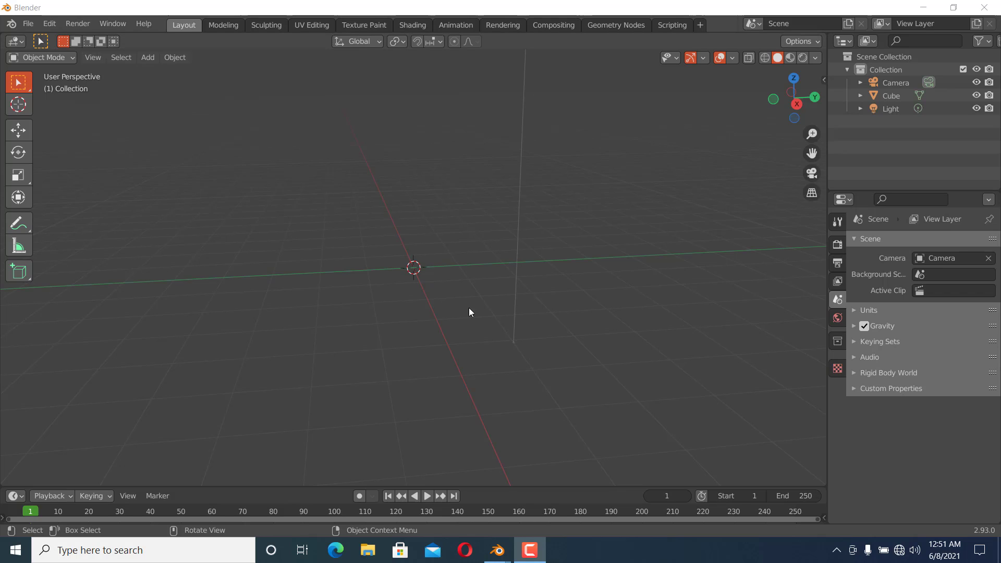
mouse_move(464, 297)
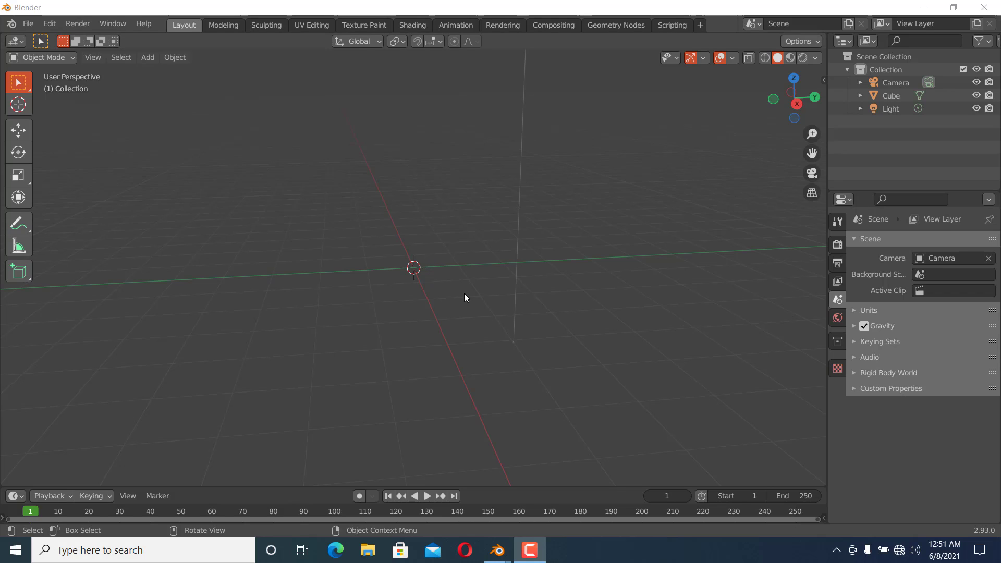
mouse_move(448, 281)
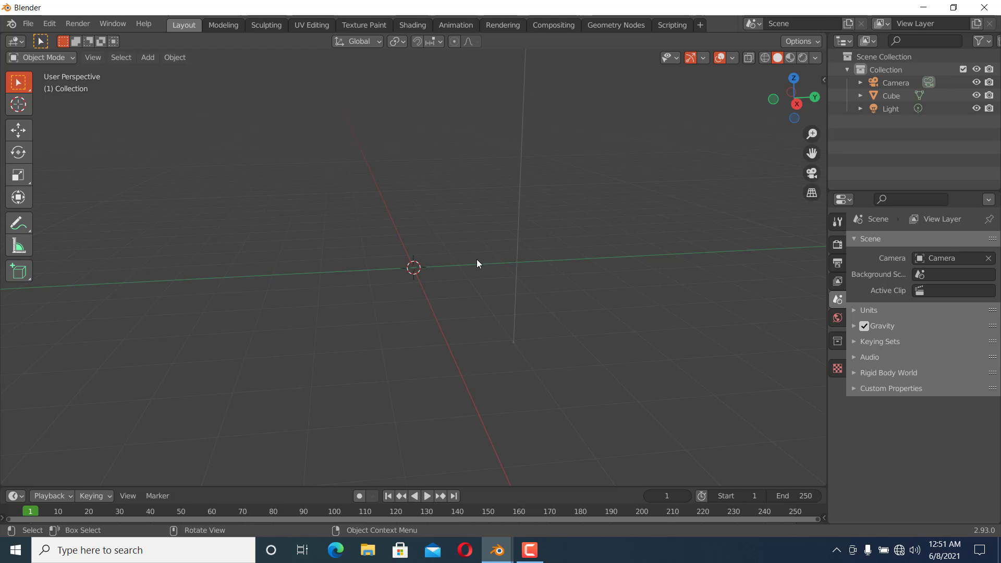
Add a new cube mesh at the scene centre from the Add menu.
left_click(147, 56)
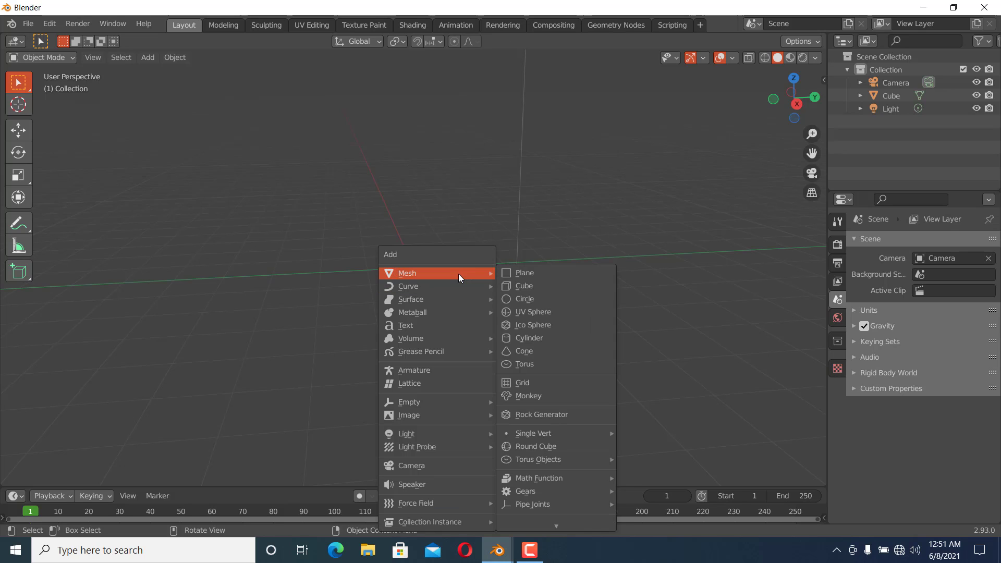
left_click(524, 286)
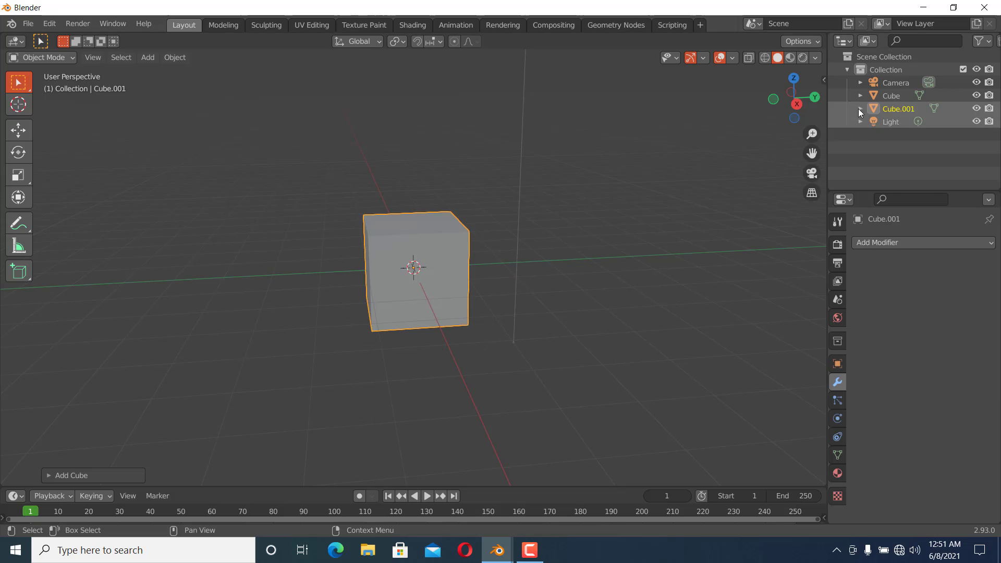
mouse_move(686, 263)
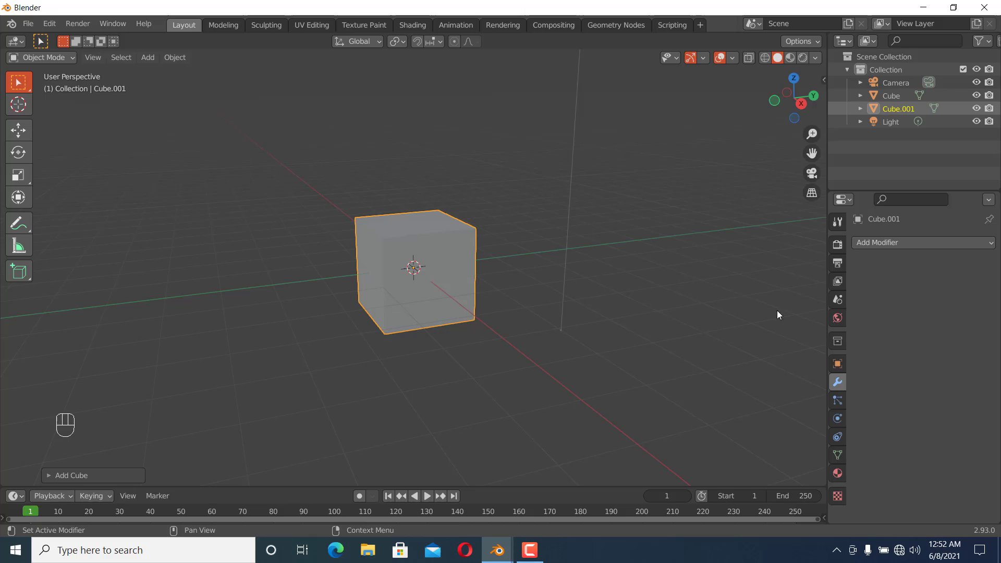
mouse_move(498, 363)
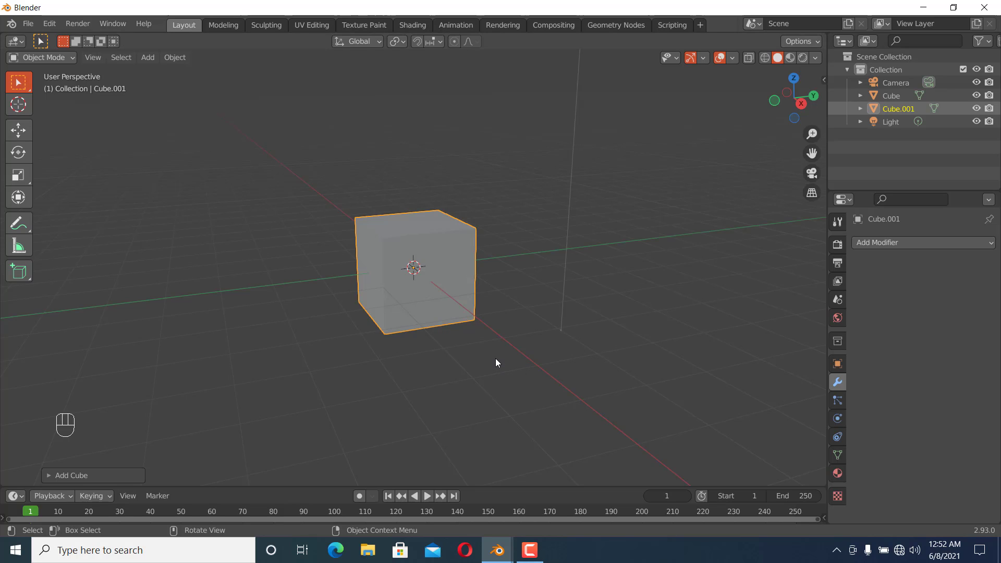
mouse_move(445, 302)
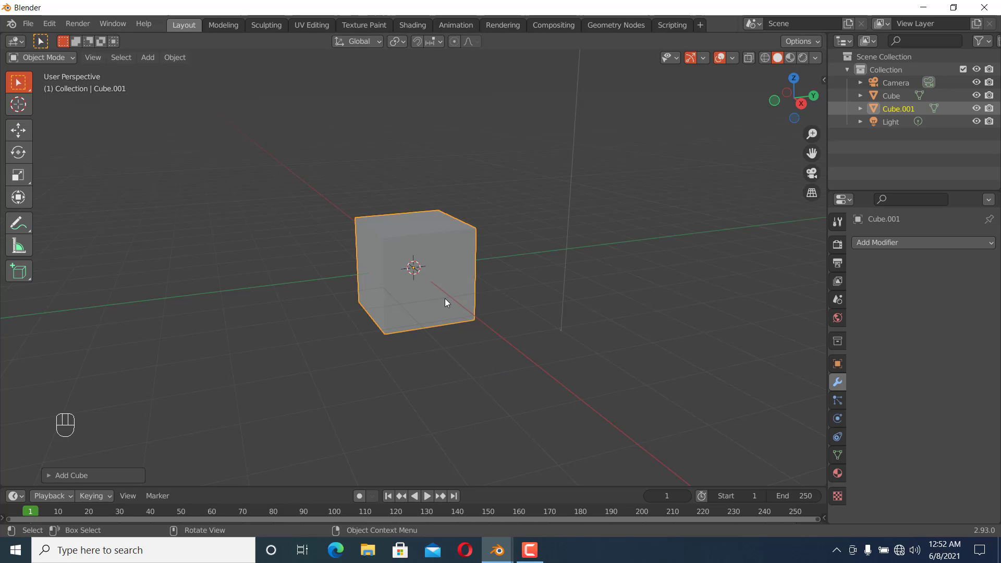
mouse_move(382, 394)
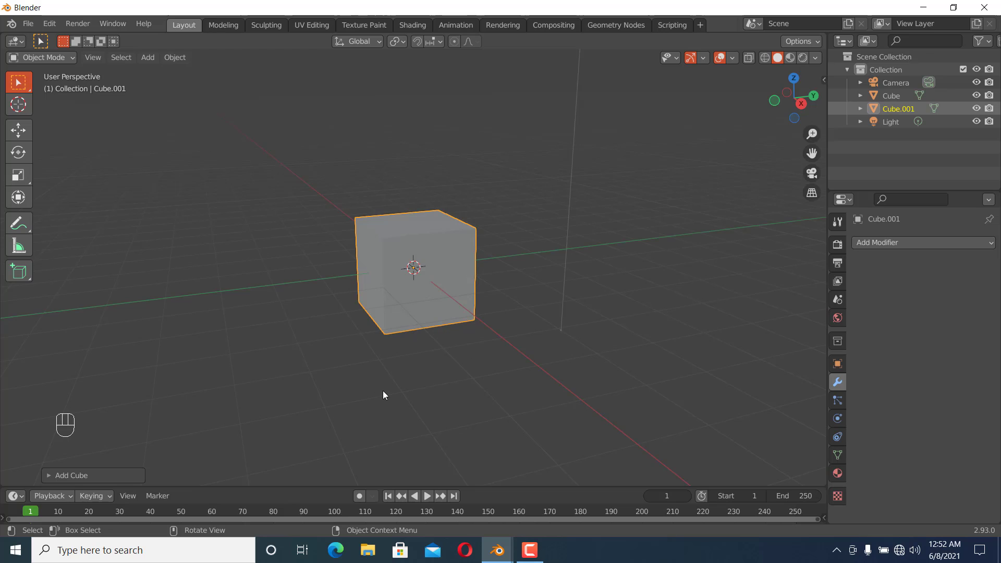
mouse_move(439, 311)
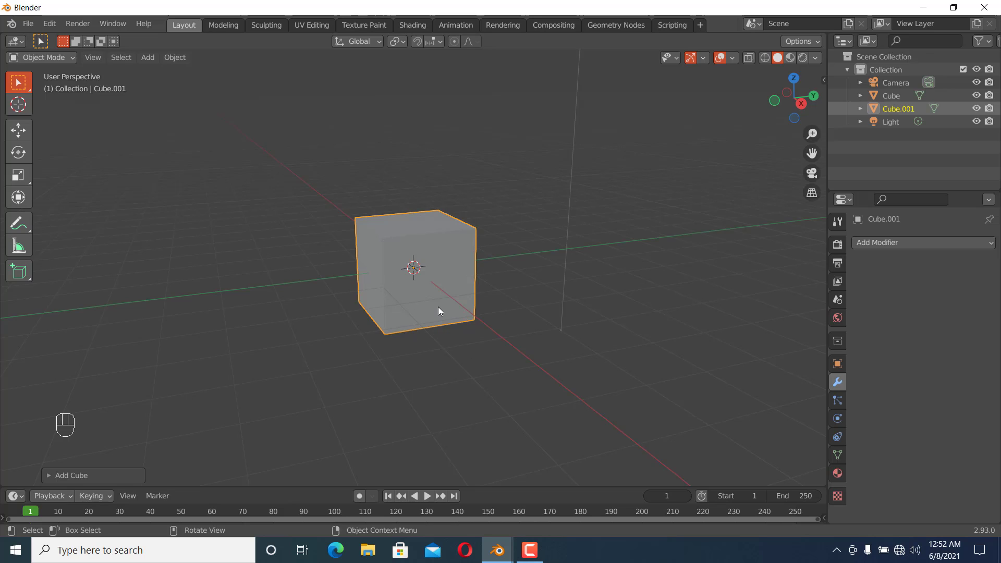
mouse_move(564, 364)
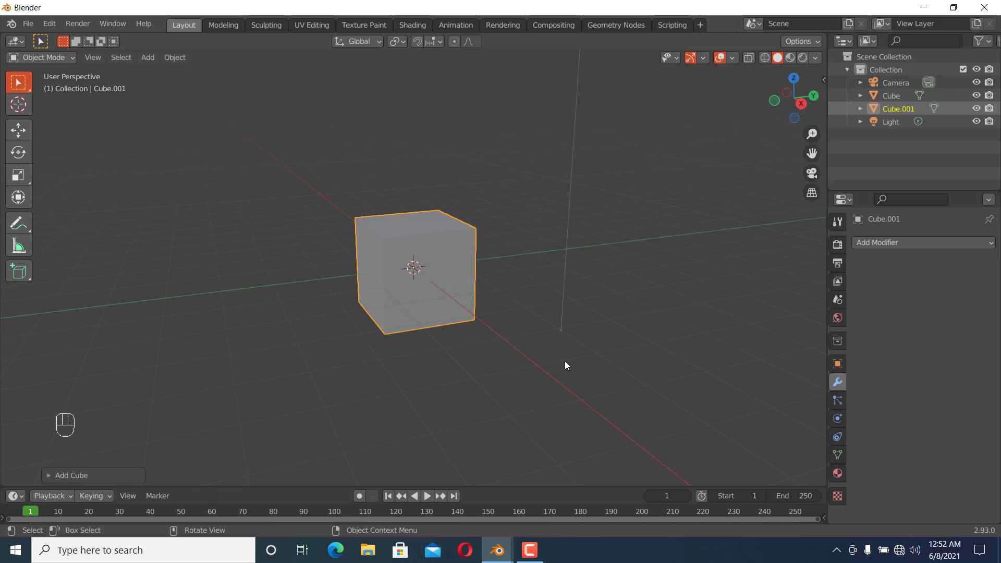
Enter Edit Mode on the cube and start a bevel on all its edges.
key("Tab")
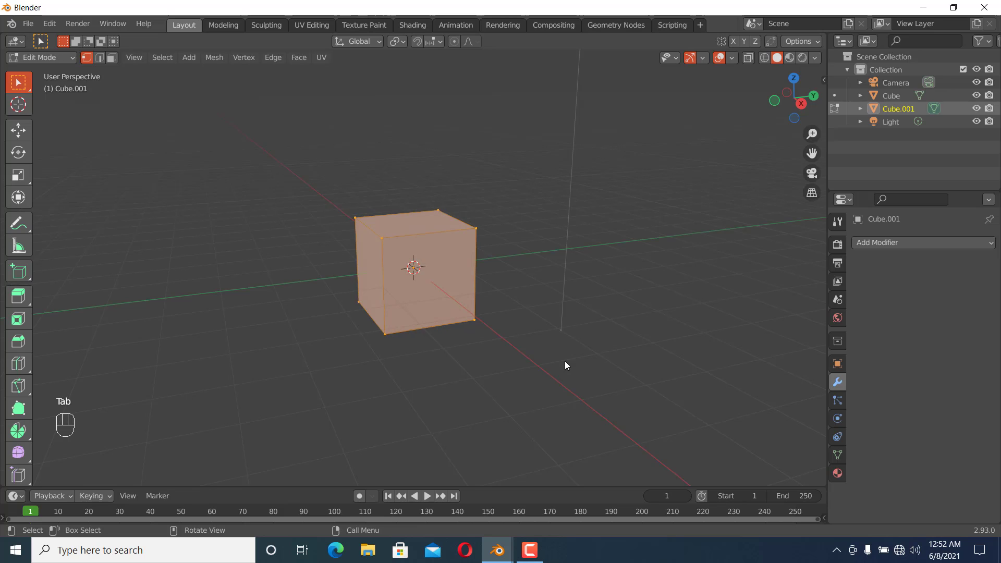
key("ctrl+b")
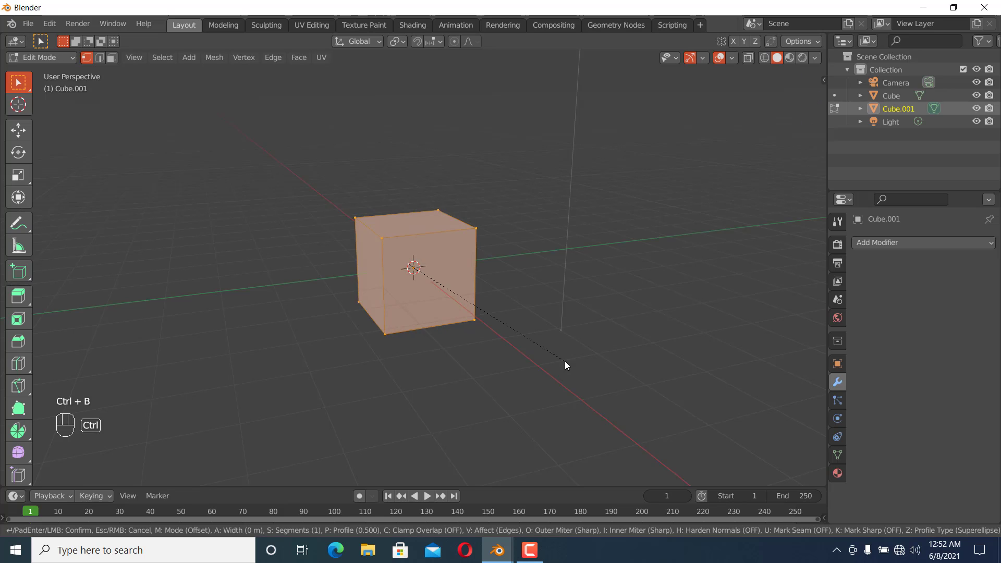
mouse_move(578, 369)
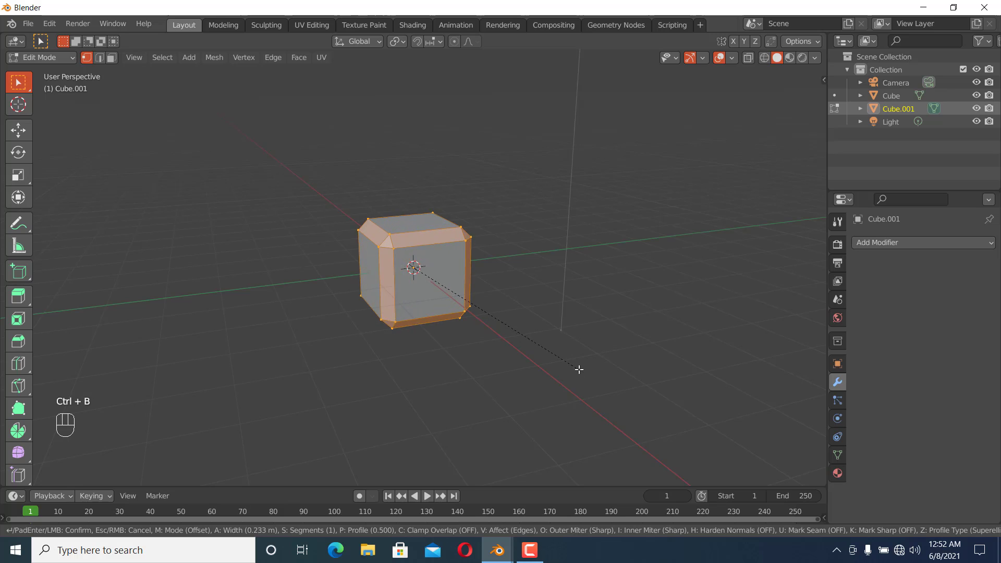
mouse_move(577, 369)
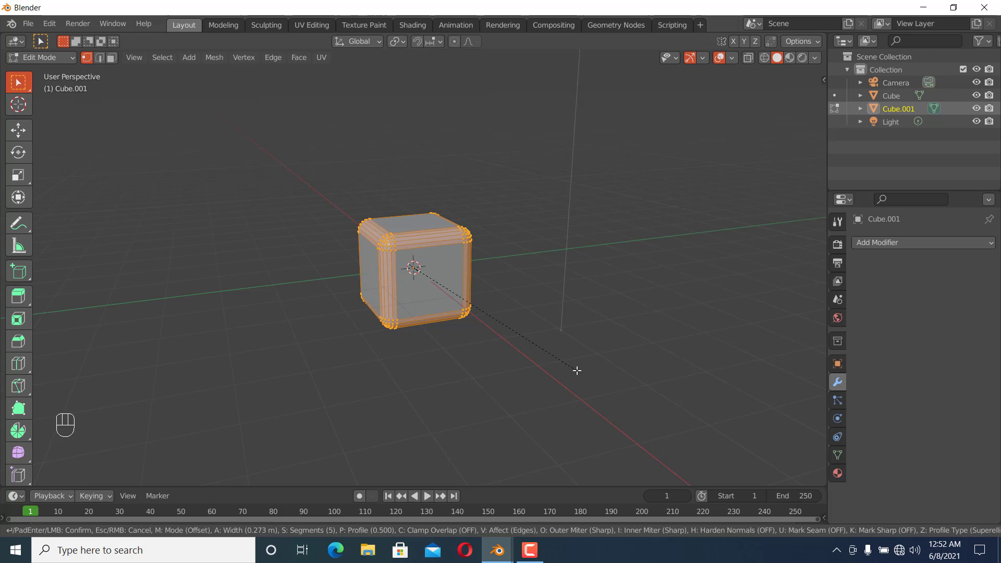
mouse_move(578, 374)
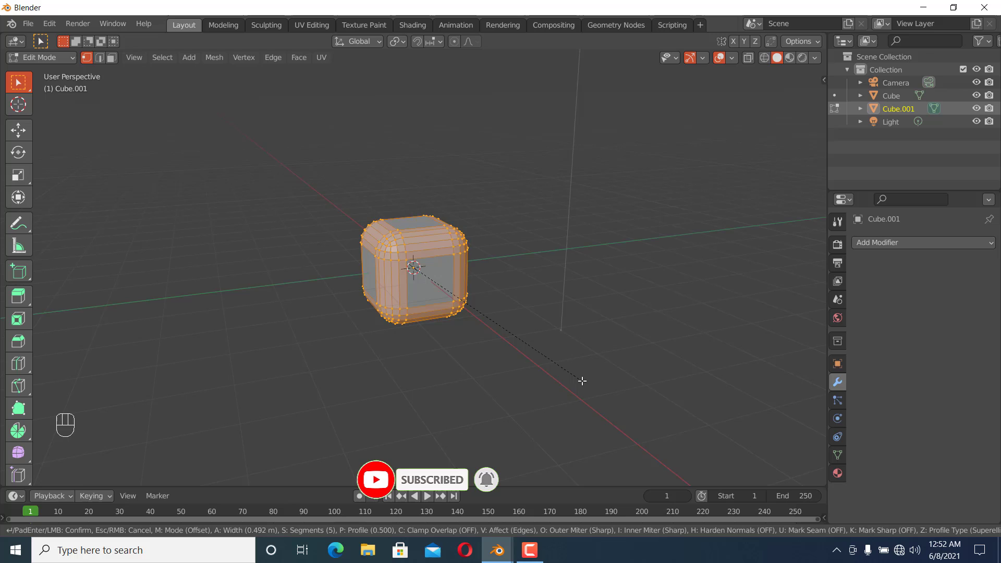
mouse_move(574, 375)
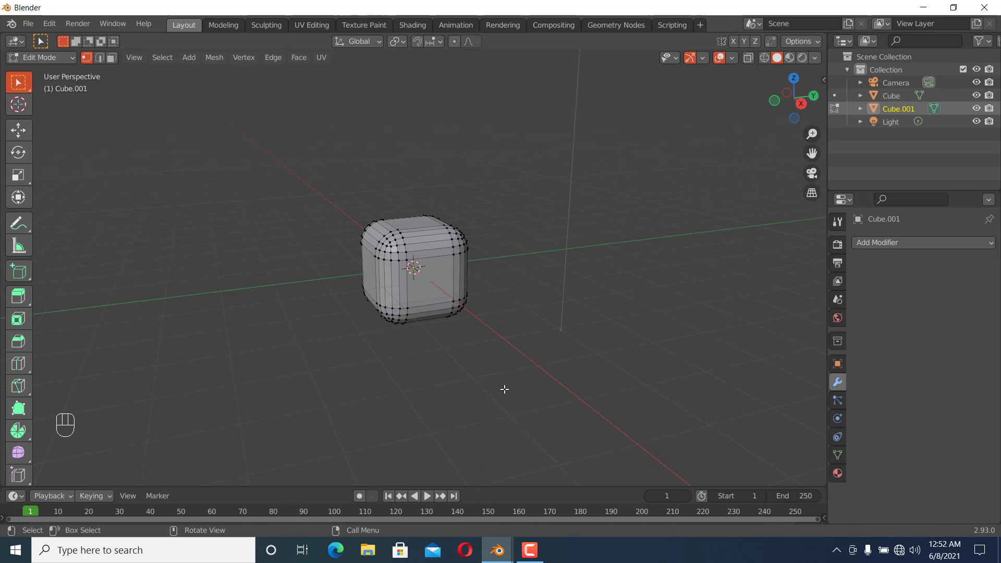
Return to Object Mode and delete the rounded cube, leaving the scene empty.
key("Tab")
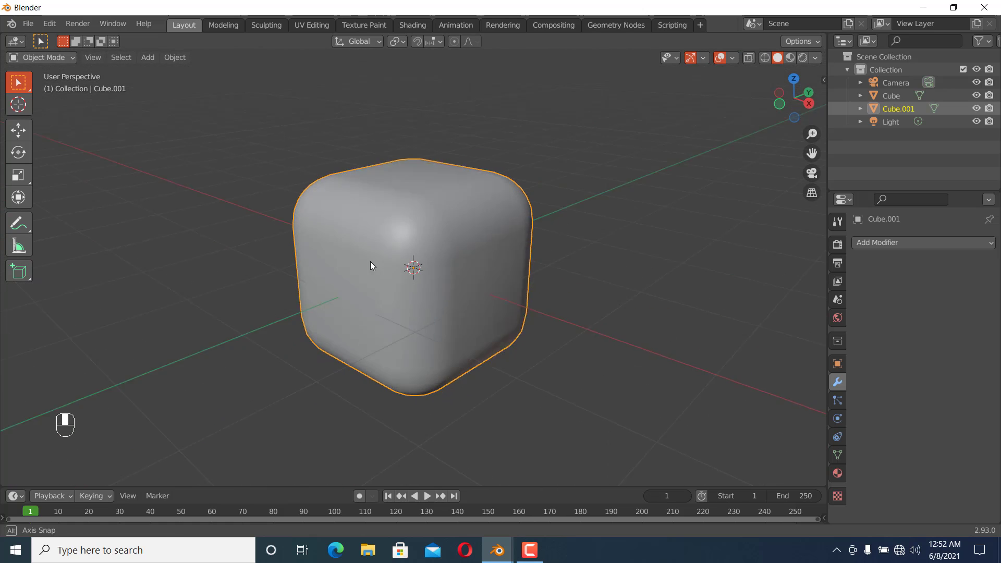
key("x")
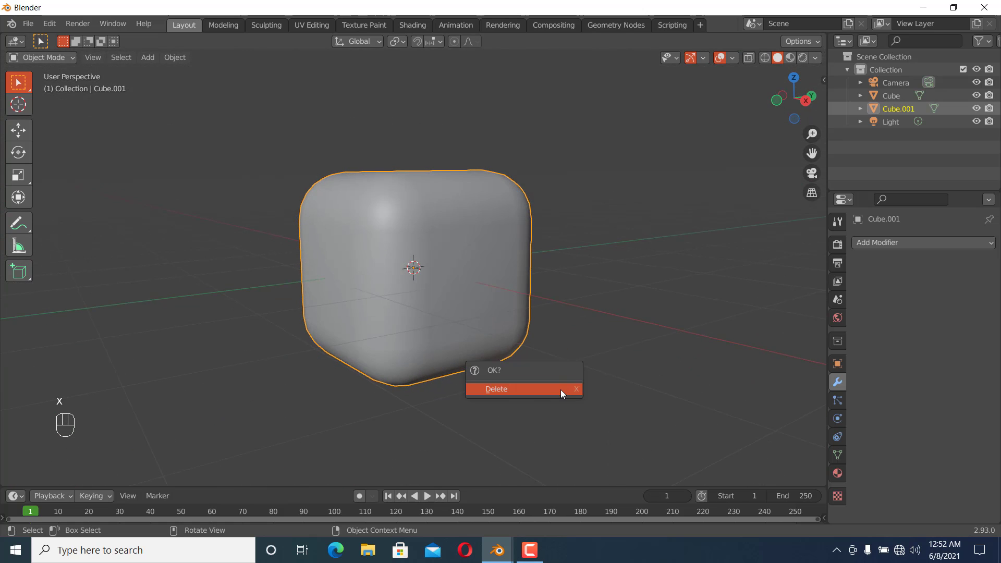
left_click(496, 389)
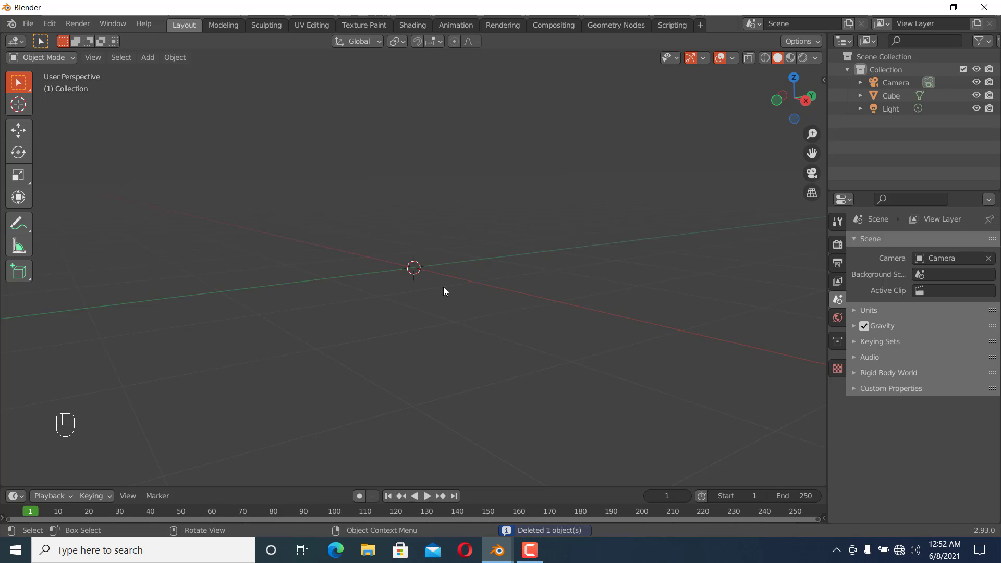
mouse_move(445, 225)
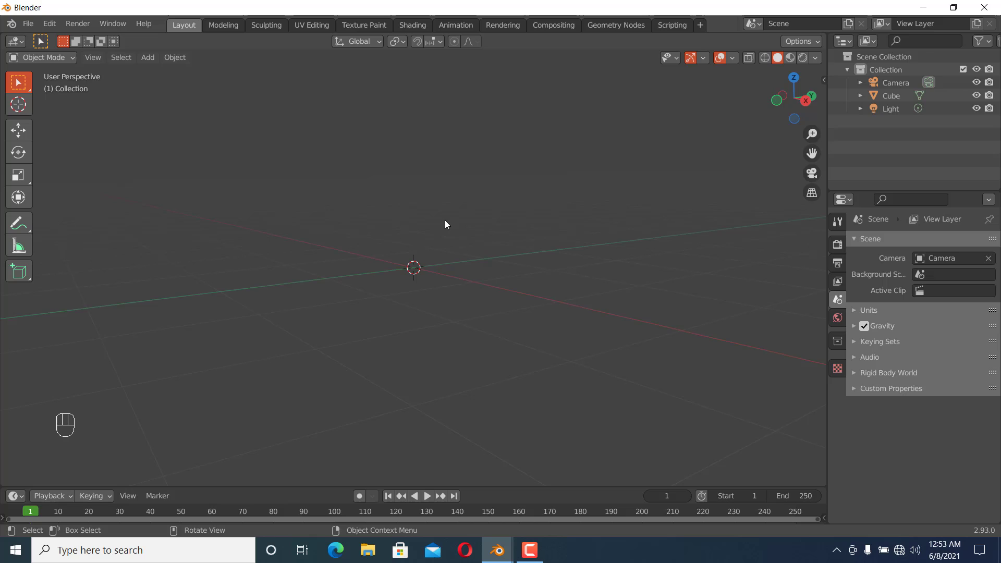
key("shift+a")
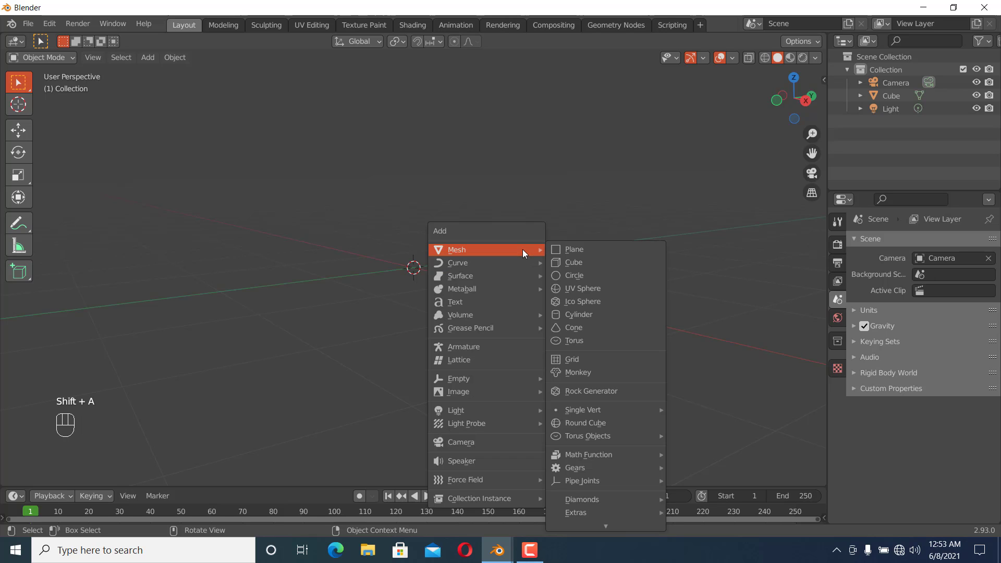
left_click(574, 262)
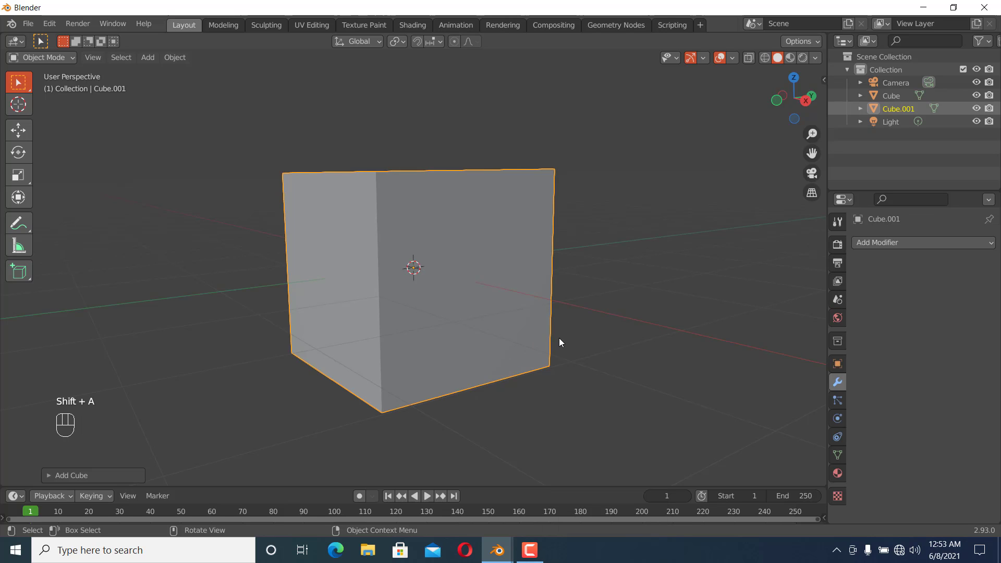
key("s")
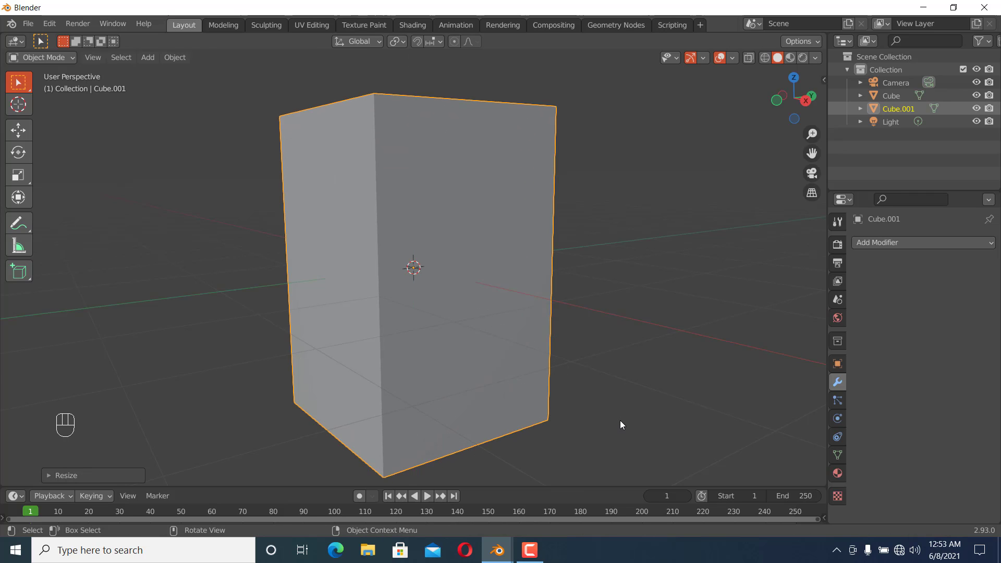
key("Tab")
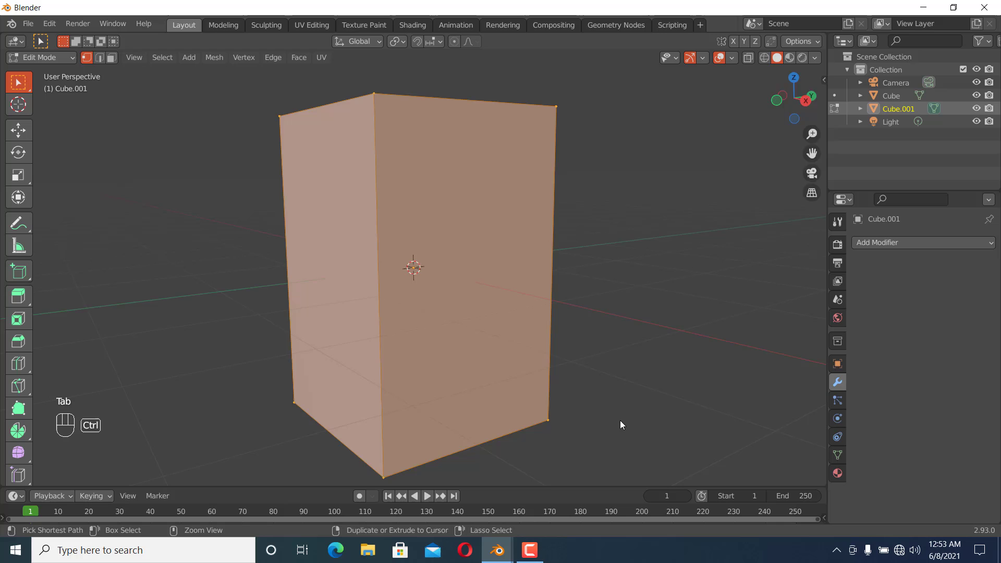
key("ctrl+b")
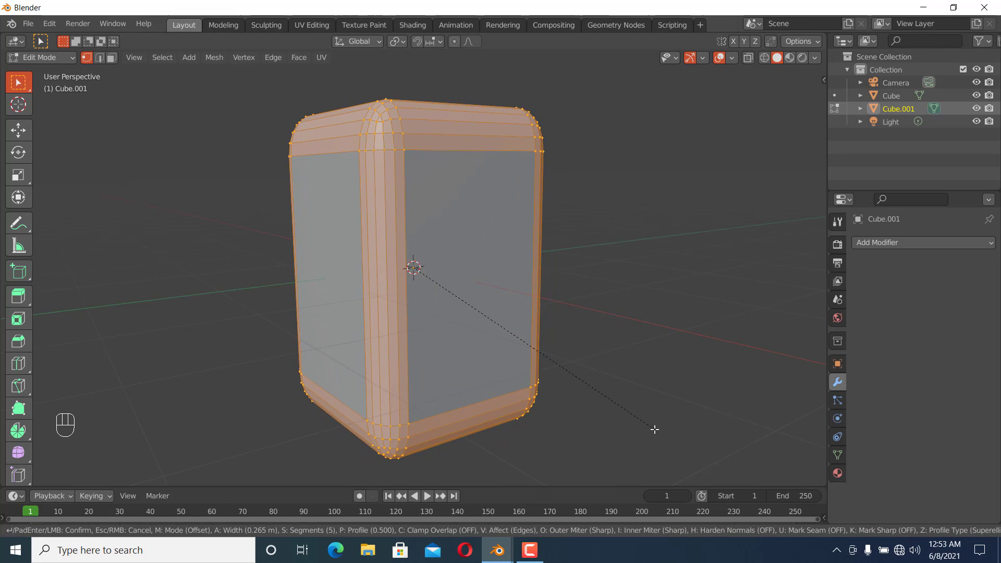
mouse_move(662, 428)
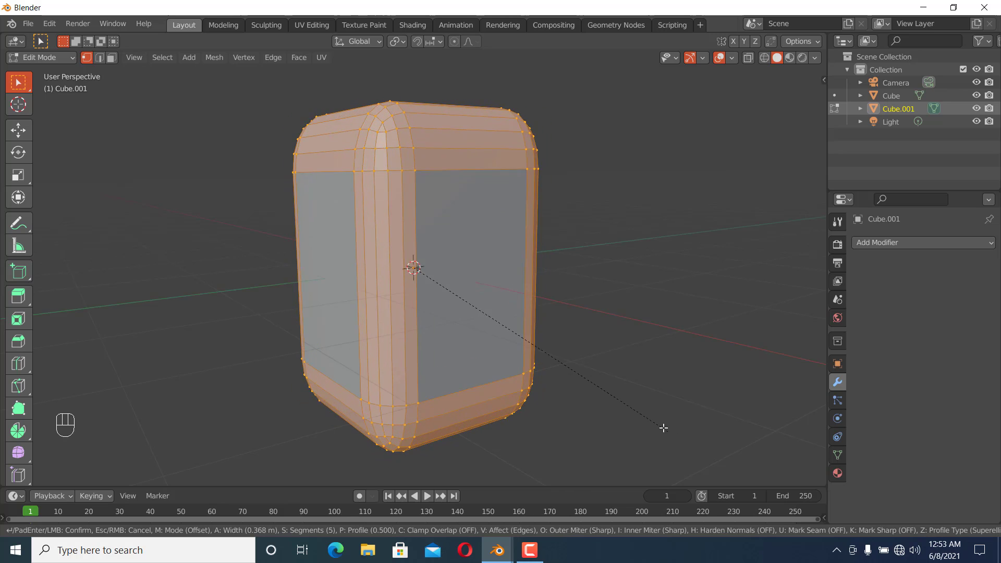
mouse_move(676, 420)
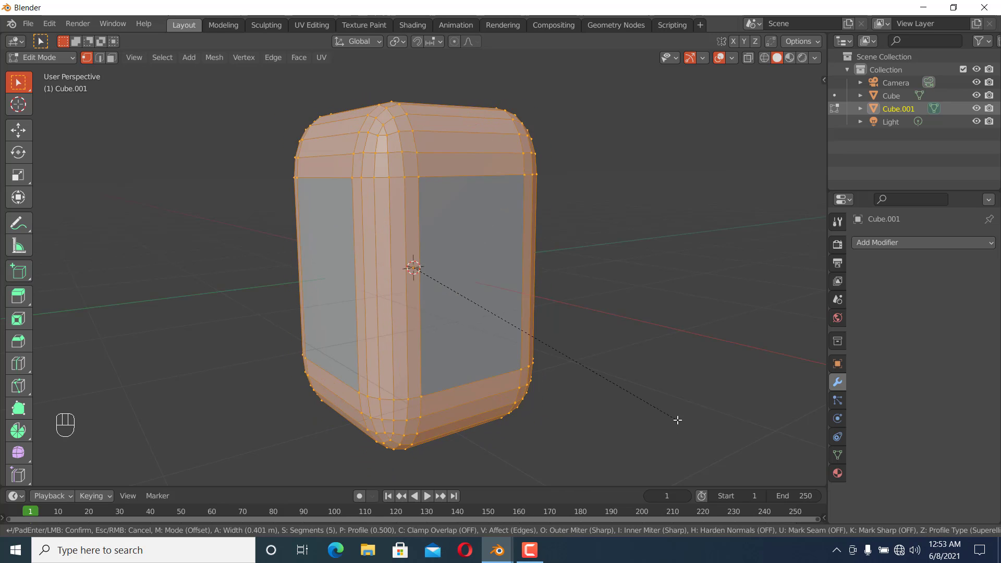
mouse_move(641, 412)
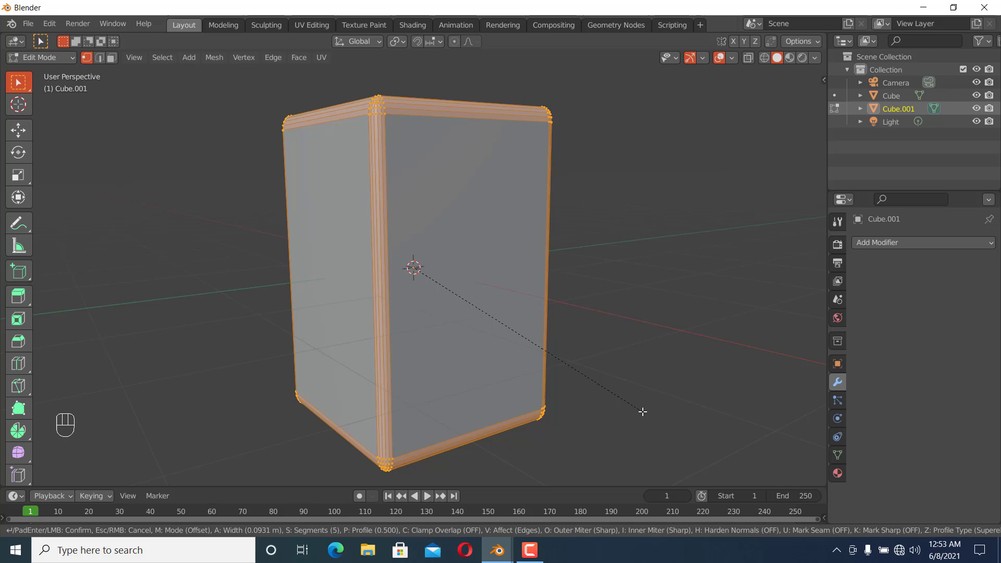
mouse_move(655, 418)
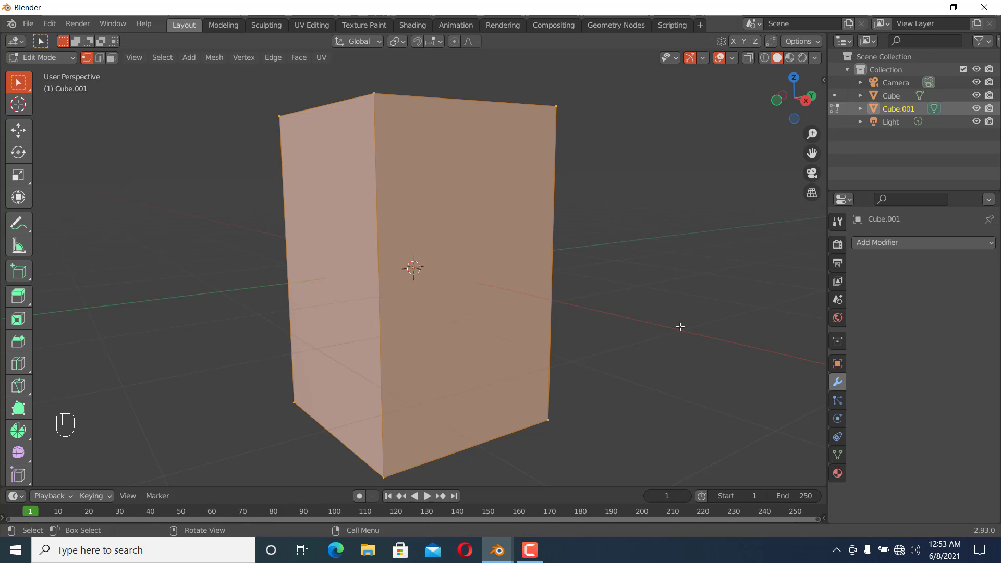
Apply All Transforms to the tall box in Object Mode, then go back to editing its mesh.
key("Tab")
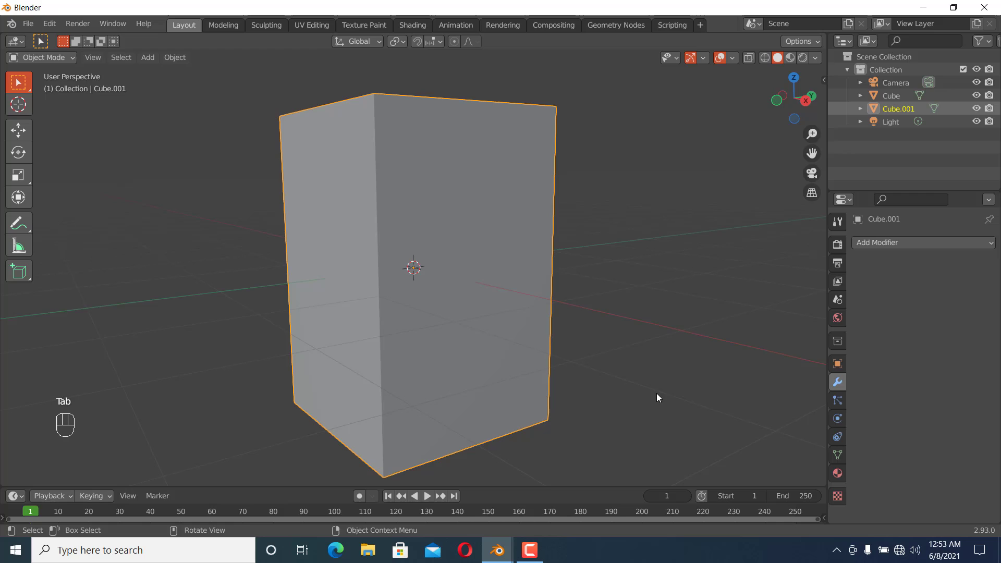
key("ctrl+a")
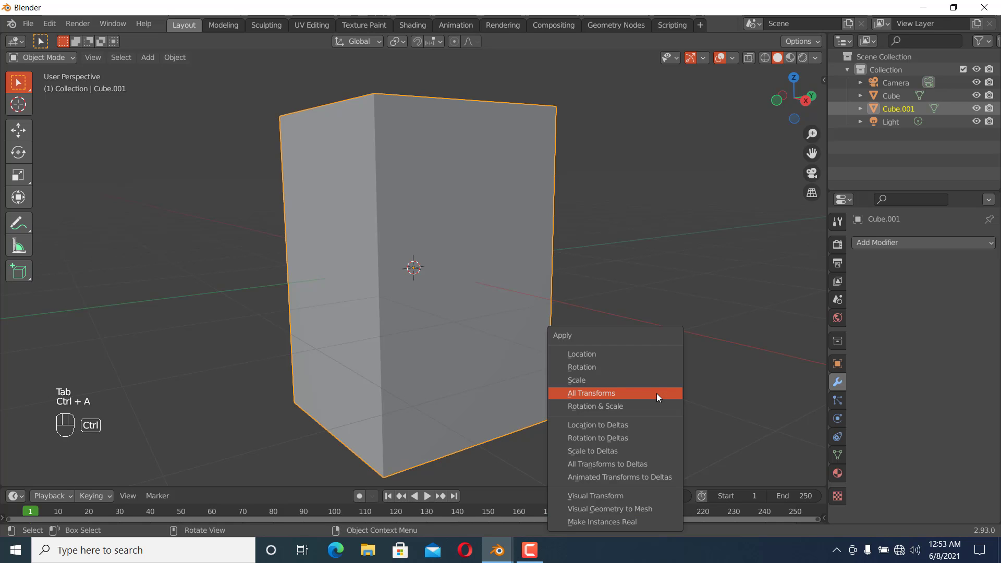
left_click(590, 393)
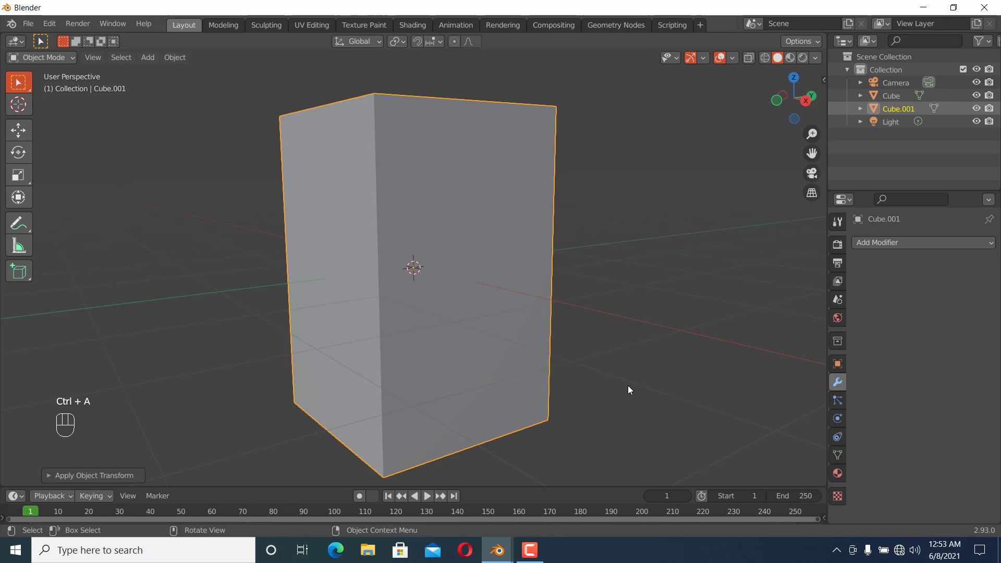
key("Tab")
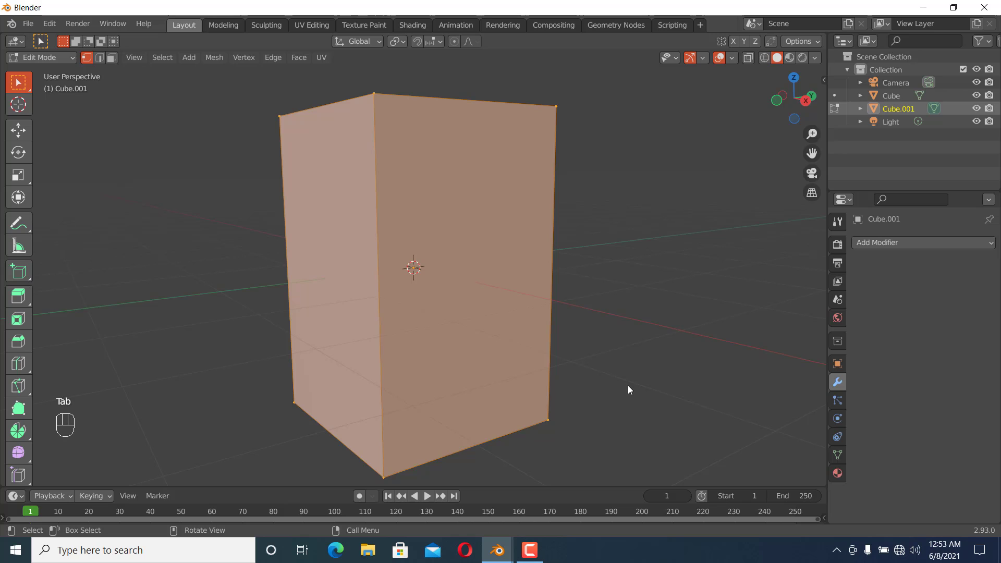
Bevel every edge of the tall box with multiple segments and return to Object Mode.
key("ctrl+b")
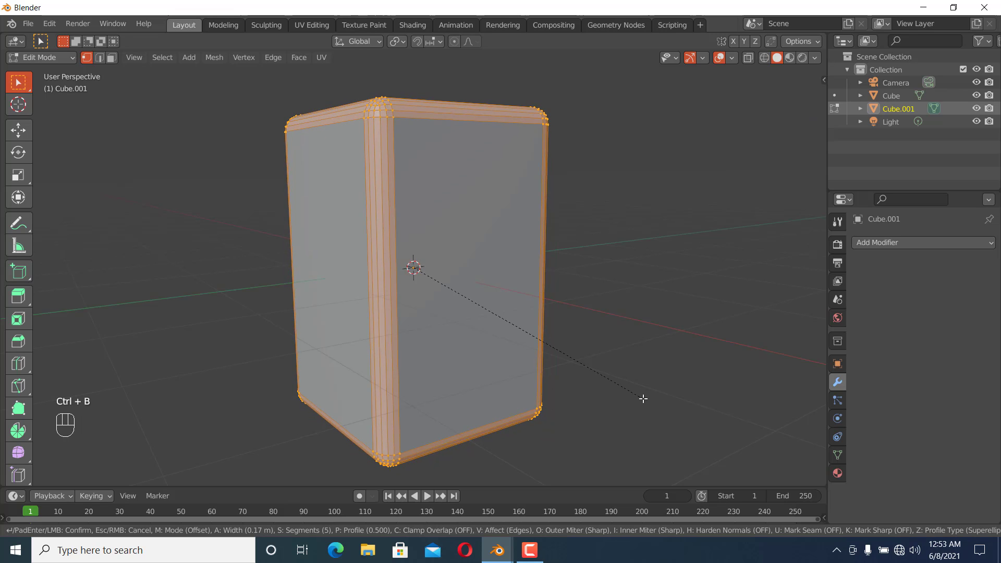
mouse_move(654, 400)
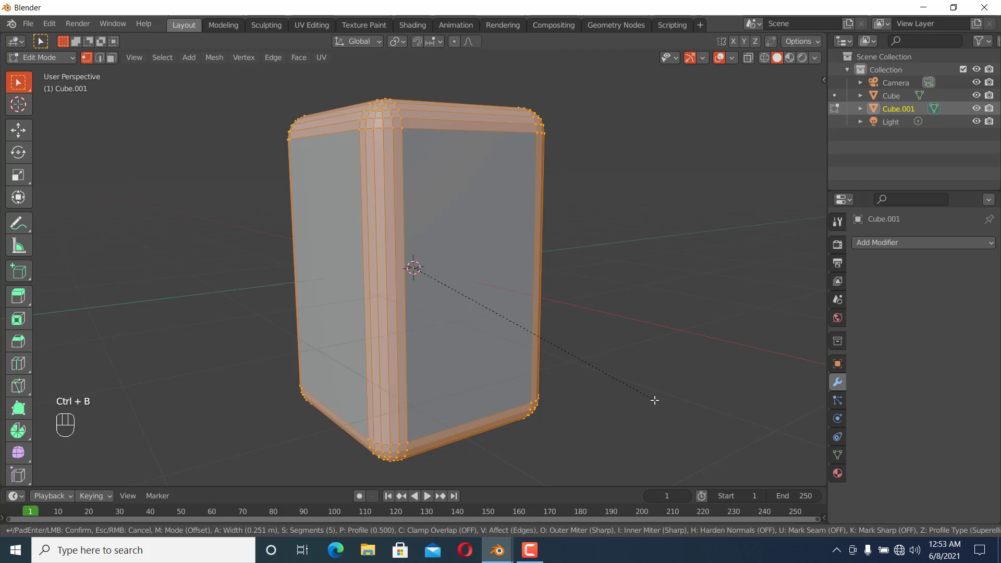
mouse_move(652, 397)
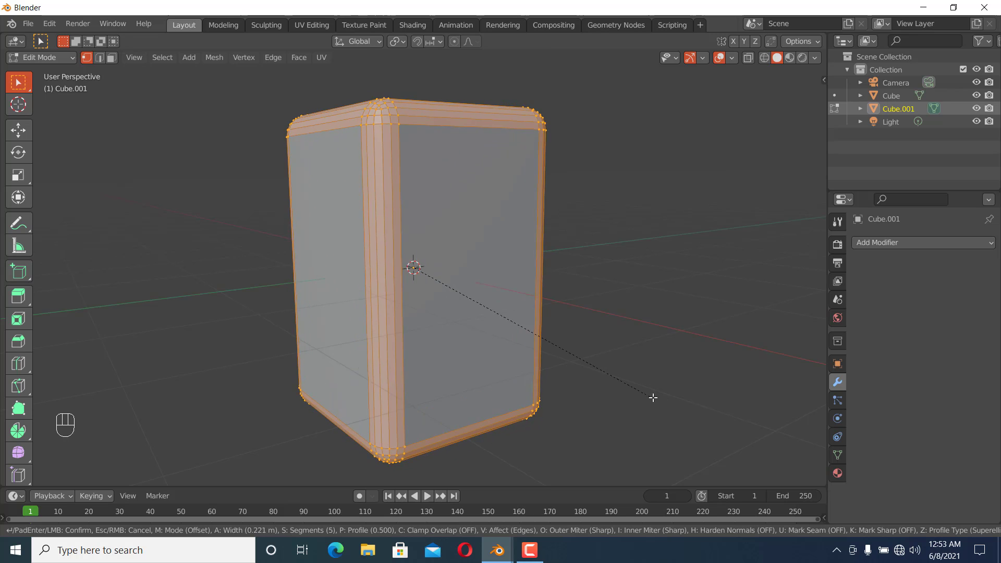
mouse_move(713, 404)
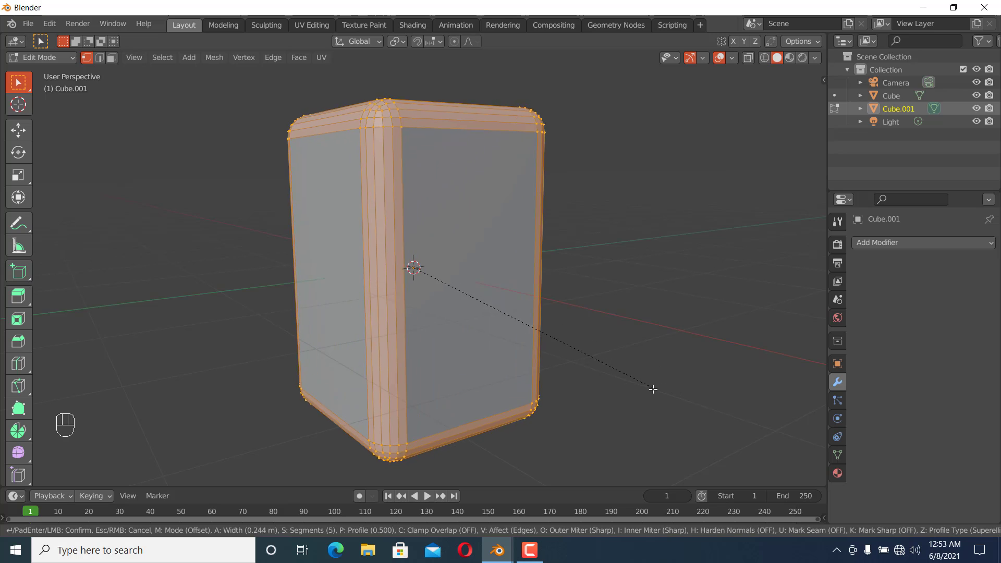
left_click(580, 307)
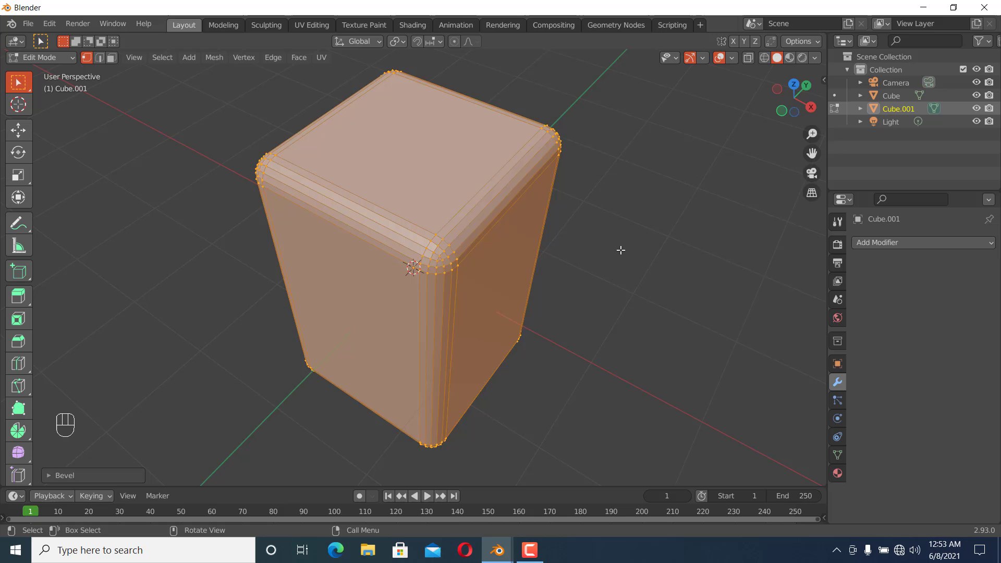
key("Tab")
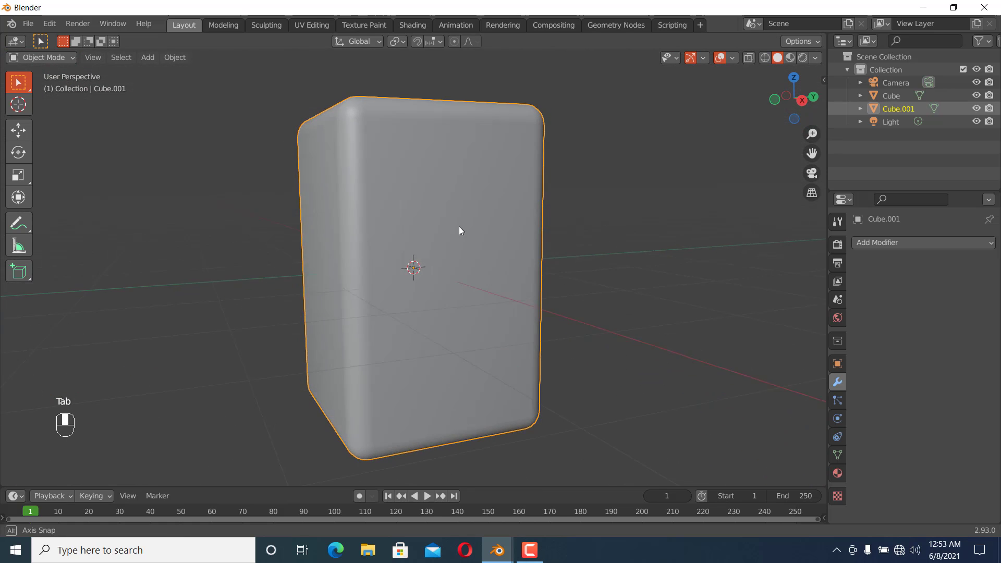
Delete the bevelled box and bring up the Add menu's Mesh list.
key("x")
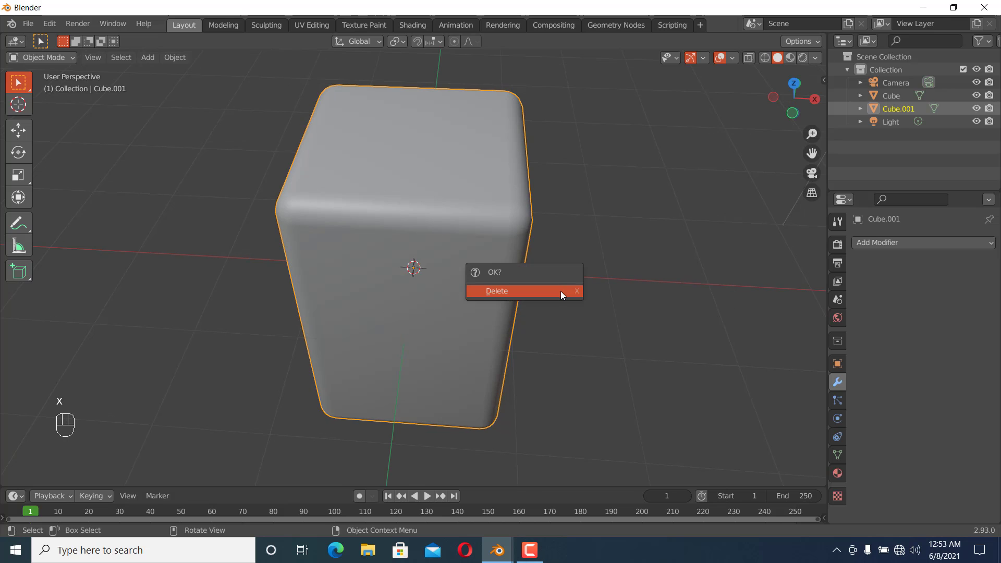
left_click(496, 291)
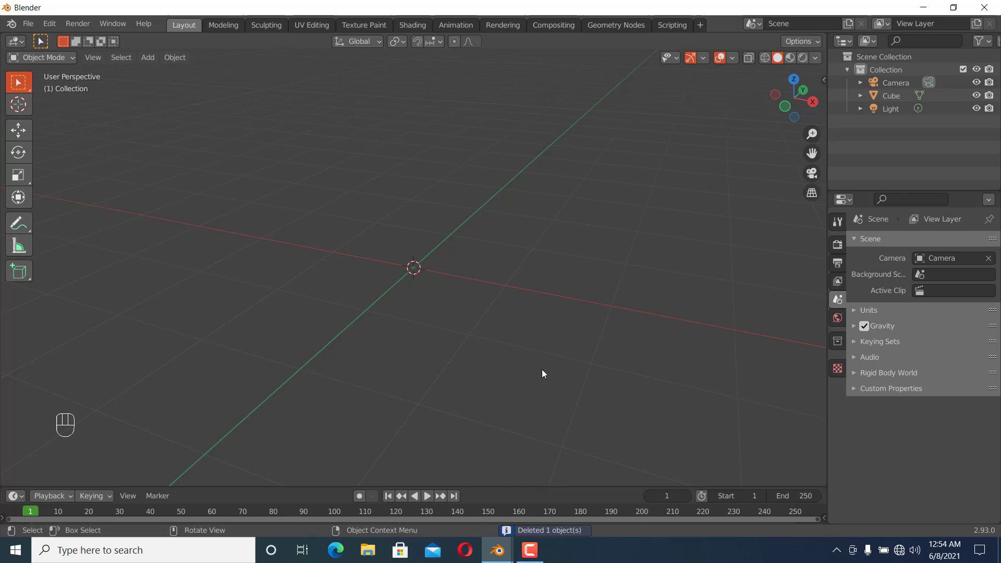
key("shift+a")
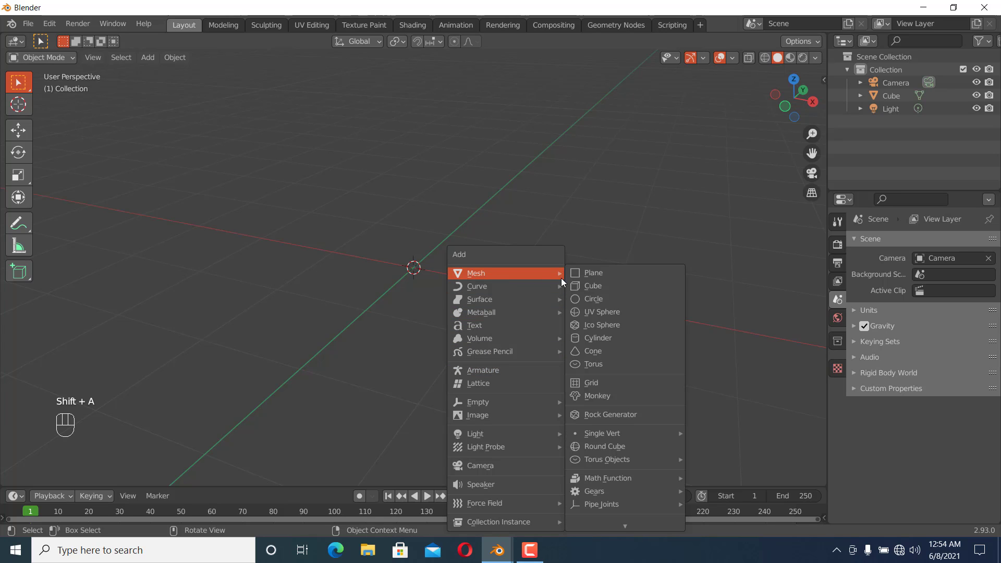
Add a cube with a Bevel modifier of 0.31 m width and 6 segments, leaving the limit method unchanged.
left_click(590, 285)
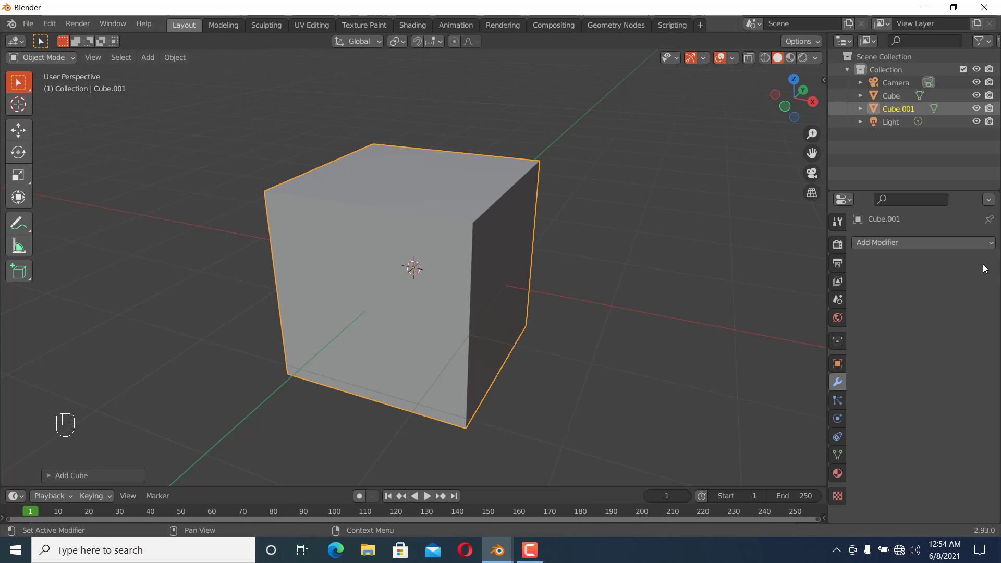
left_click(919, 243)
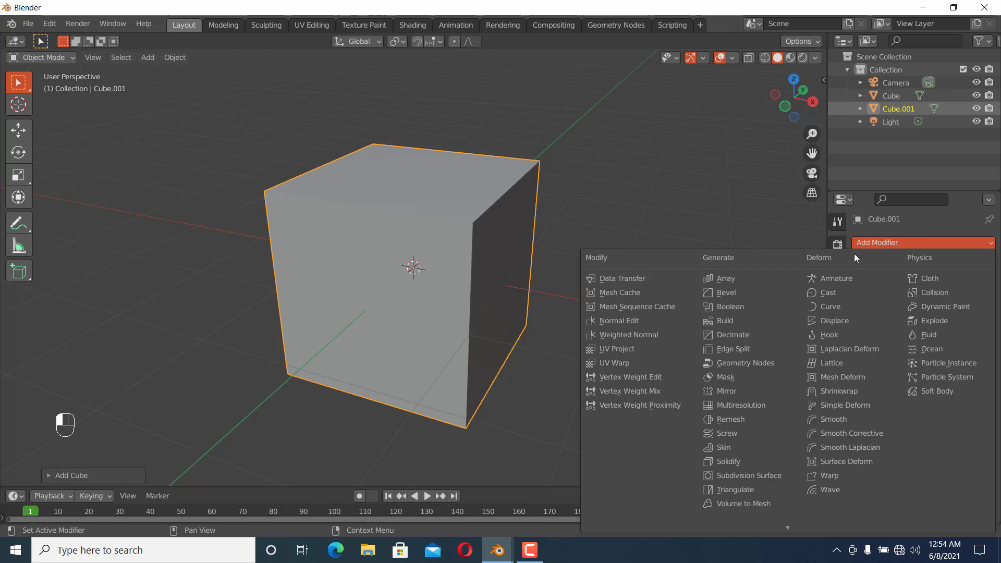
mouse_move(728, 307)
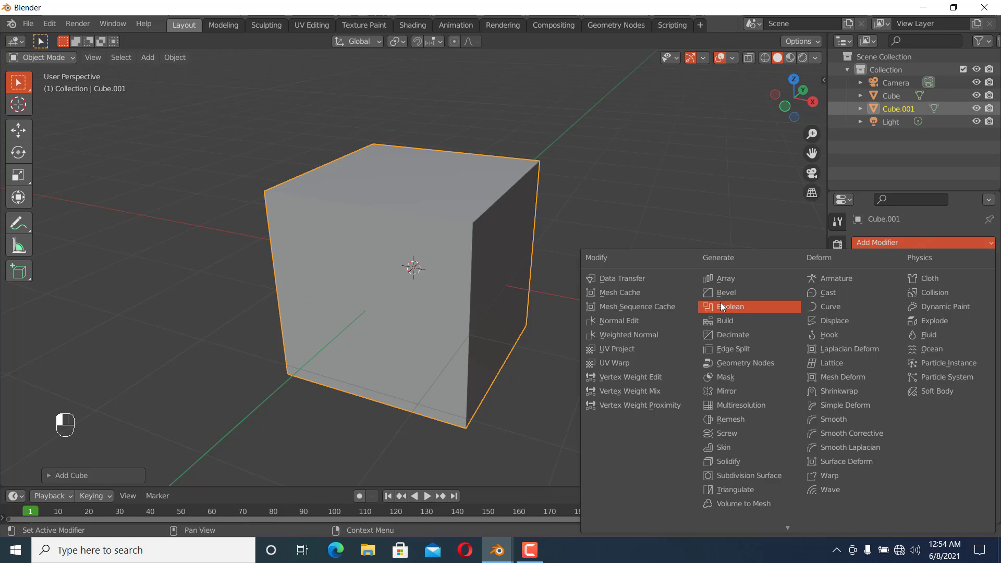
left_click(725, 292)
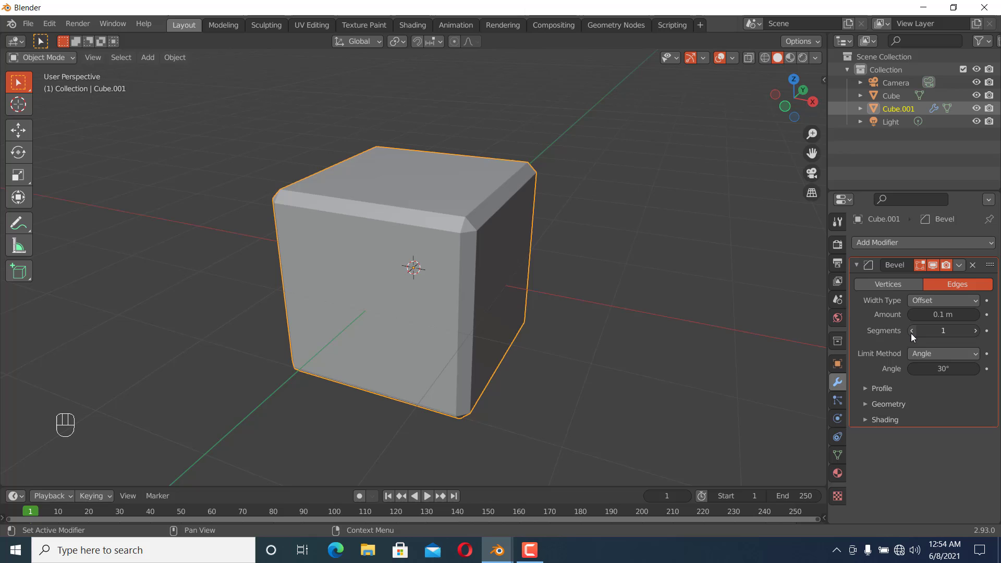
mouse_move(409, 218)
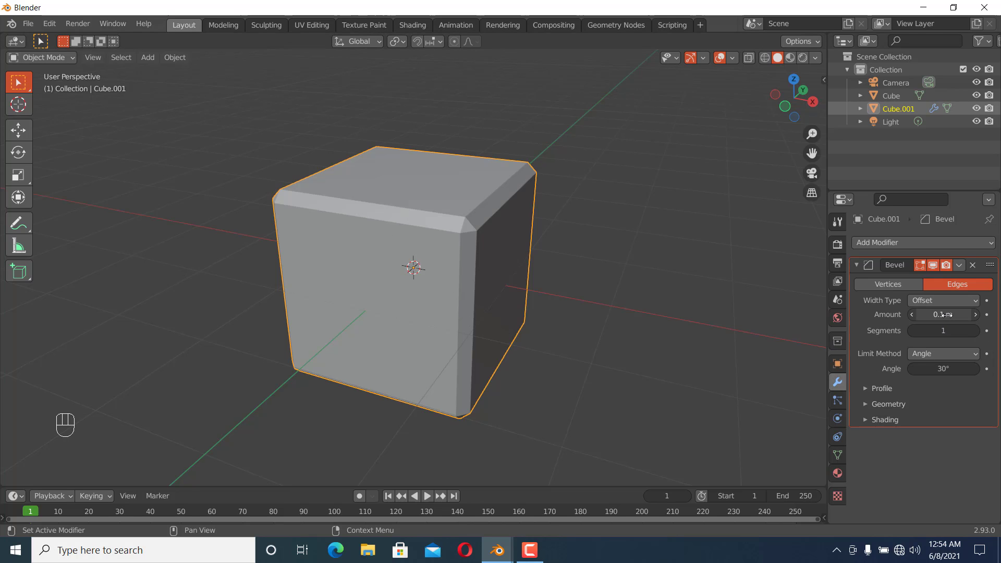
mouse_move(943, 313)
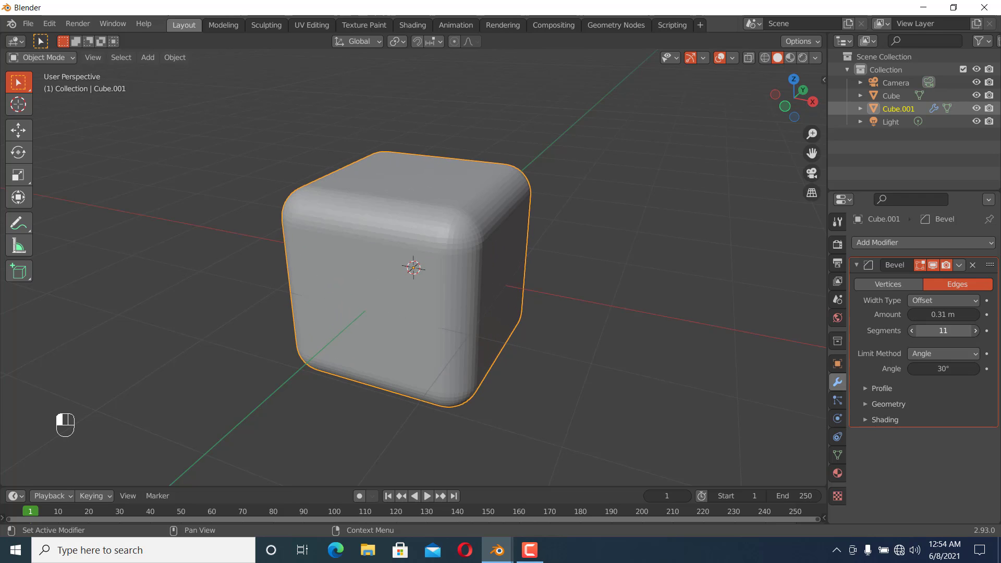
left_click(912, 331)
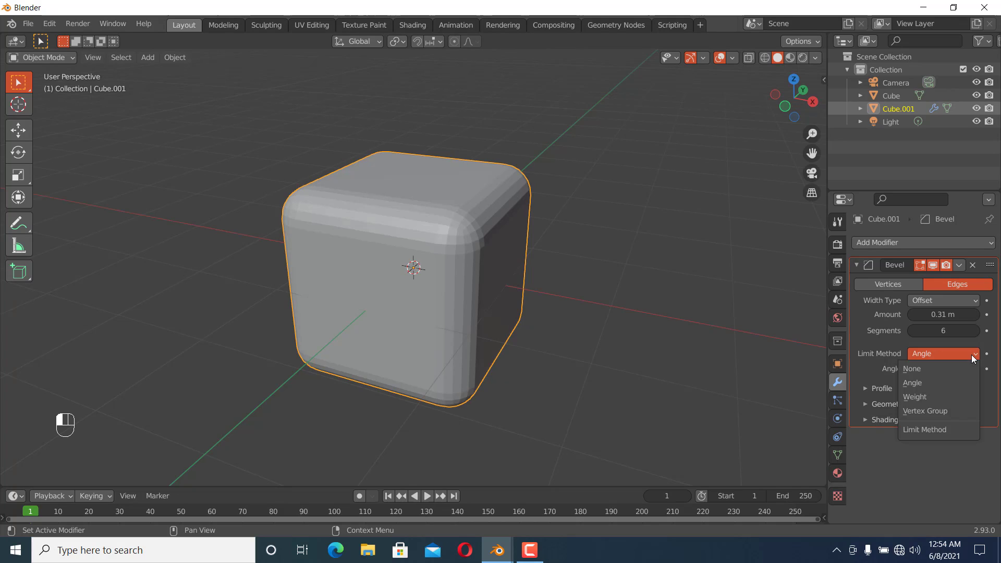
mouse_move(819, 348)
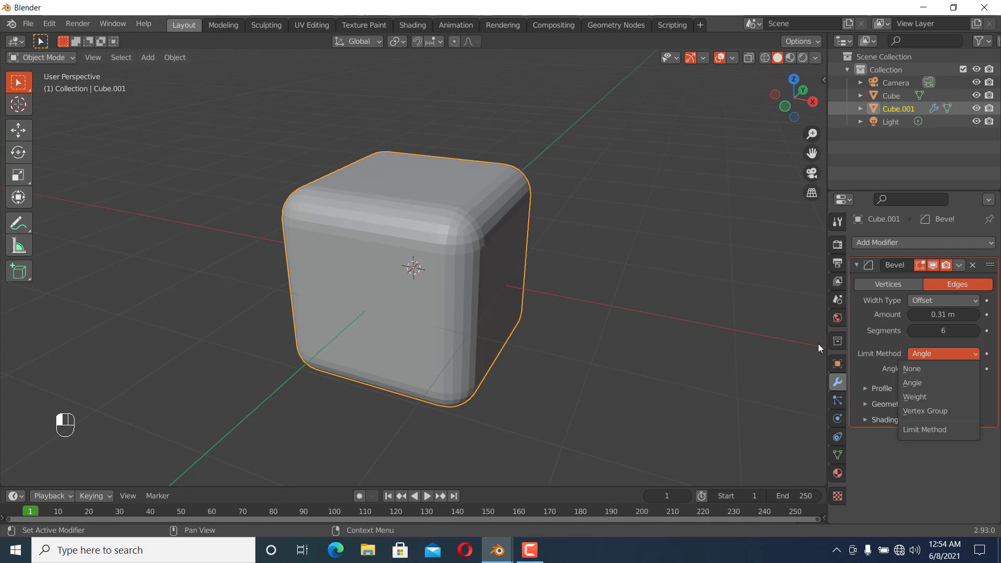
left_click(912, 382)
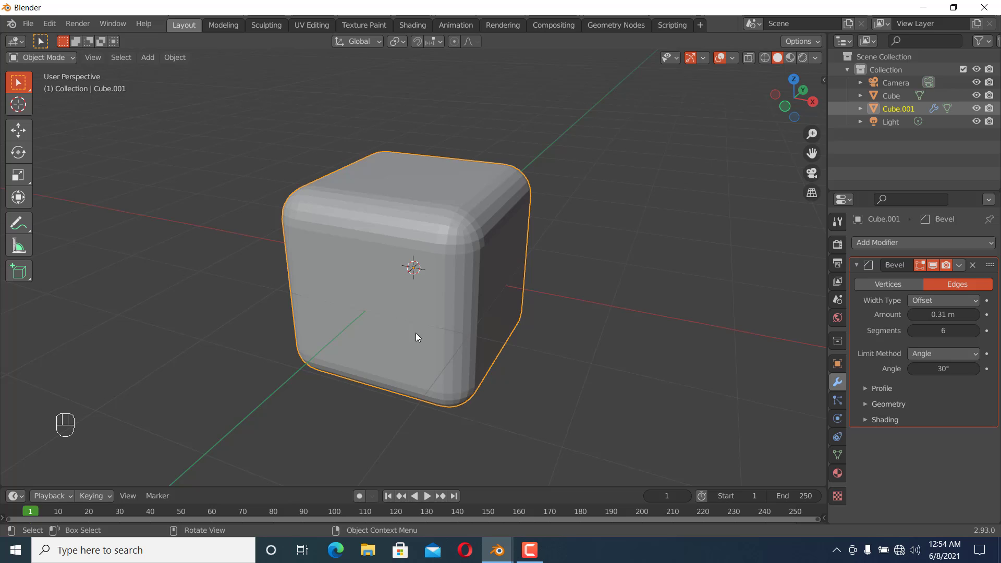
mouse_move(451, 293)
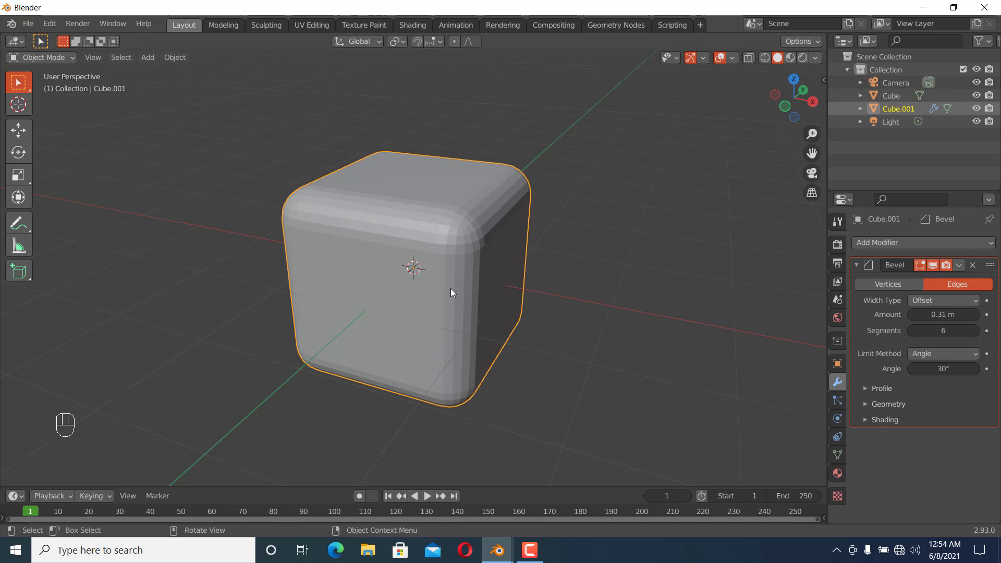
Delete the cube copy and add a UV sphere in its place.
key("x")
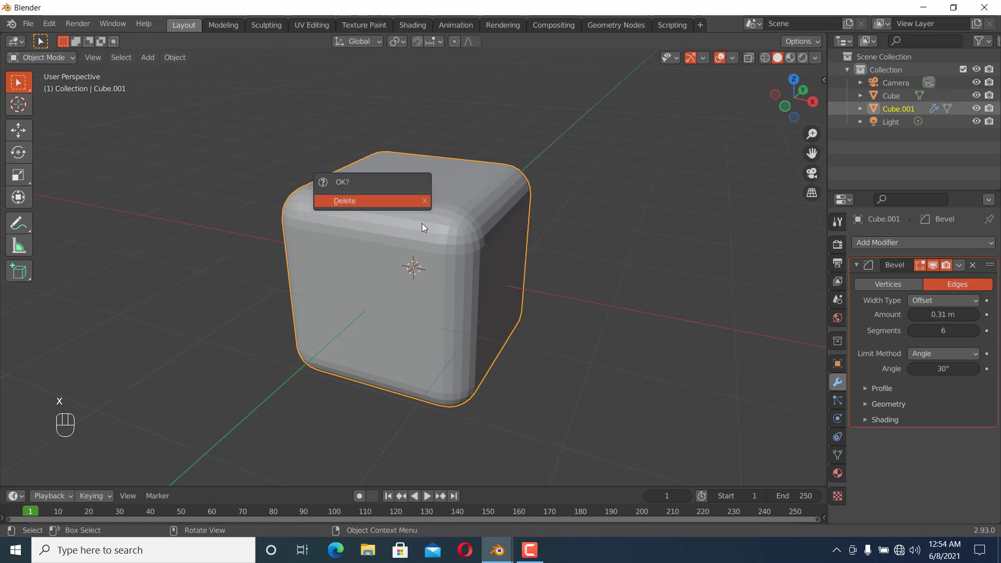
left_click(344, 200)
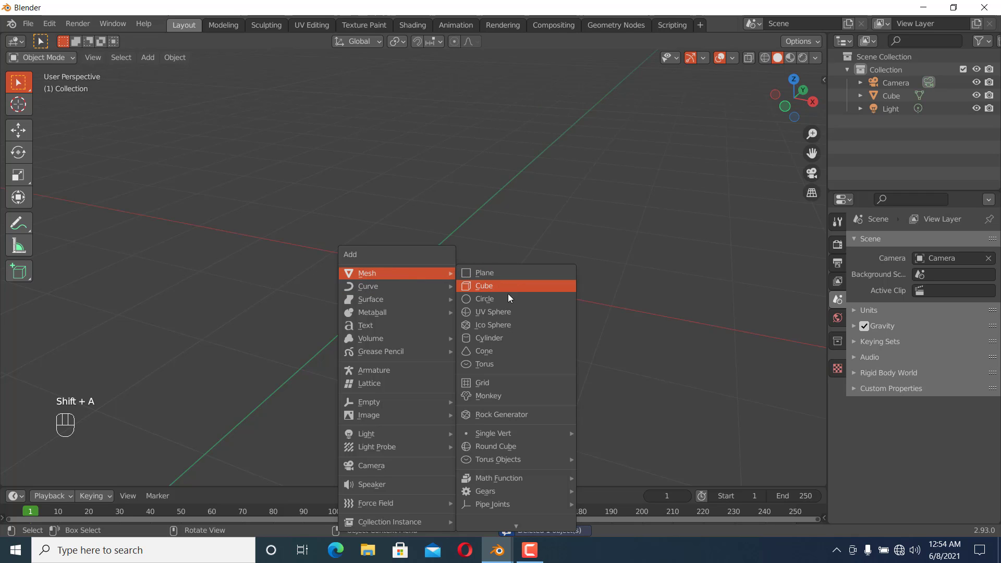
left_click(493, 313)
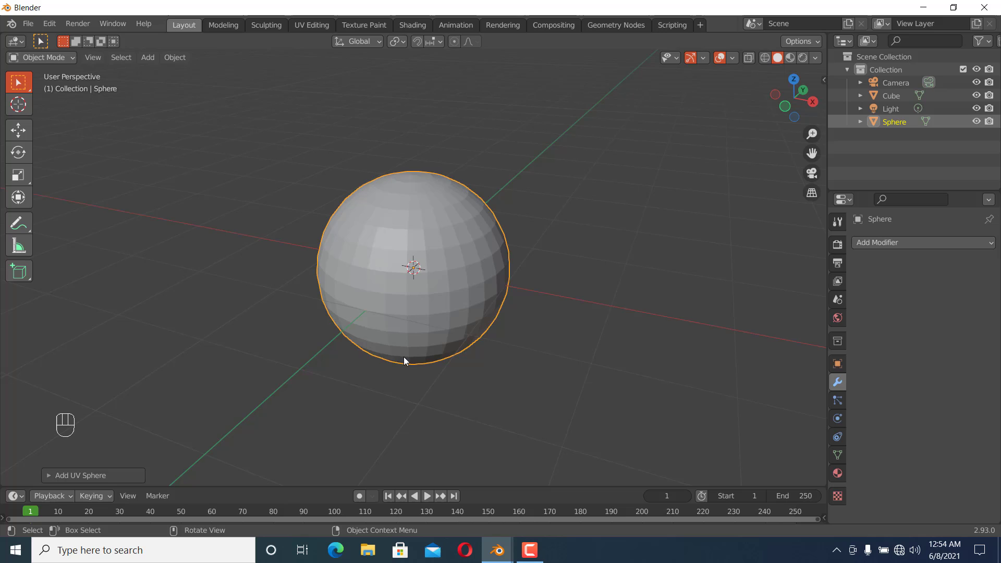
scroll("up", 3)
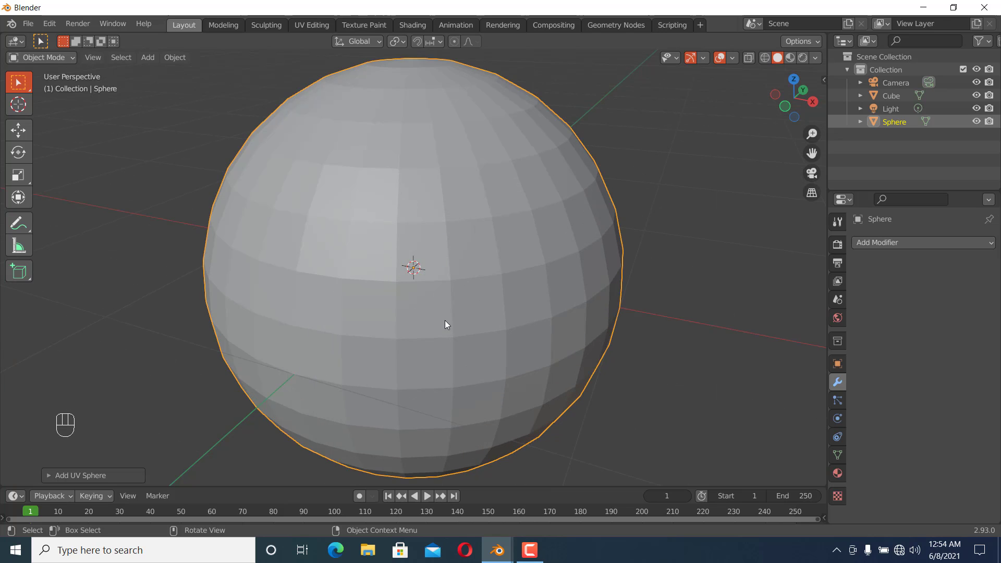
key("Tab")
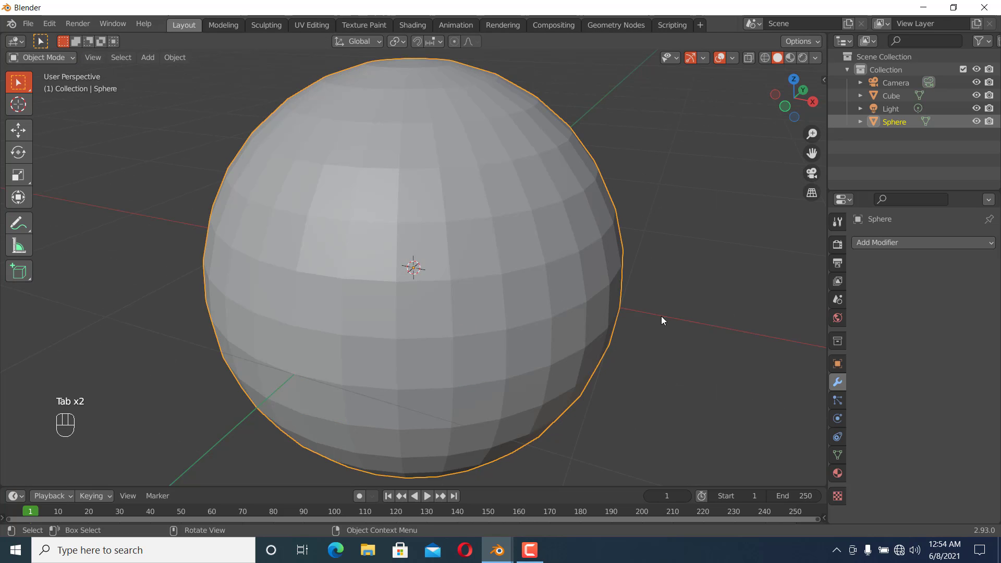
Give the sphere a Bevel modifier with its Limit Method set to None.
left_click(919, 243)
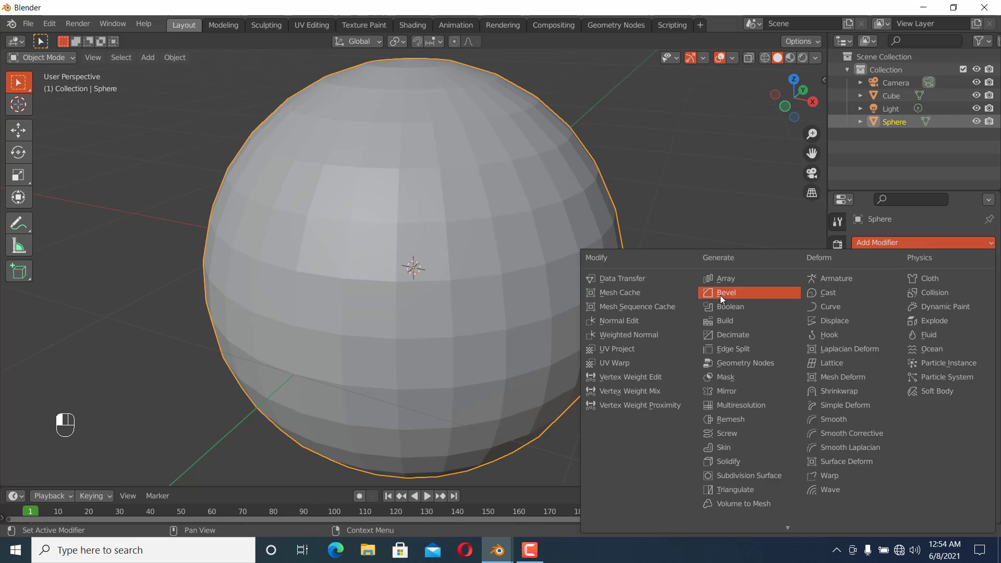
left_click(725, 292)
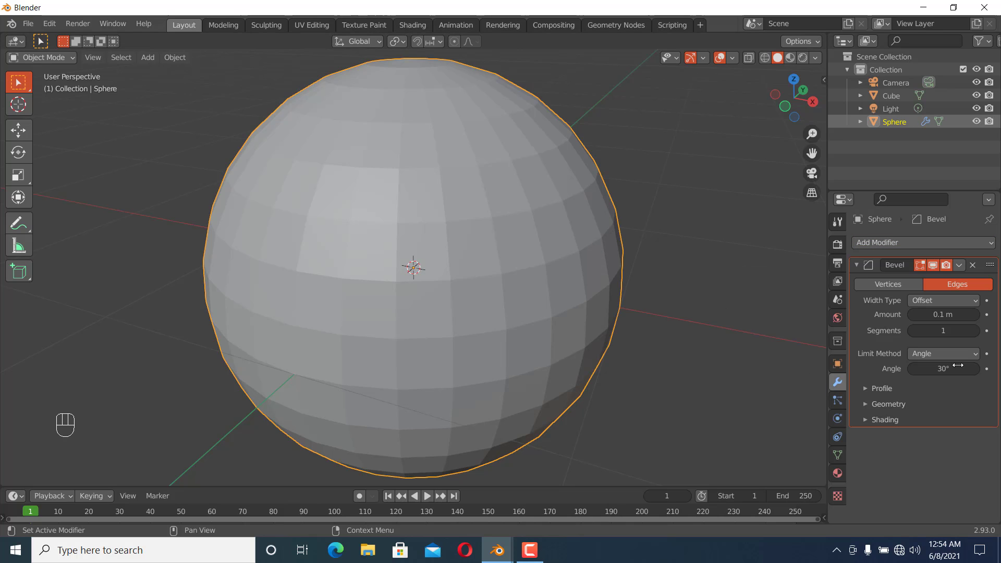
left_click(941, 353)
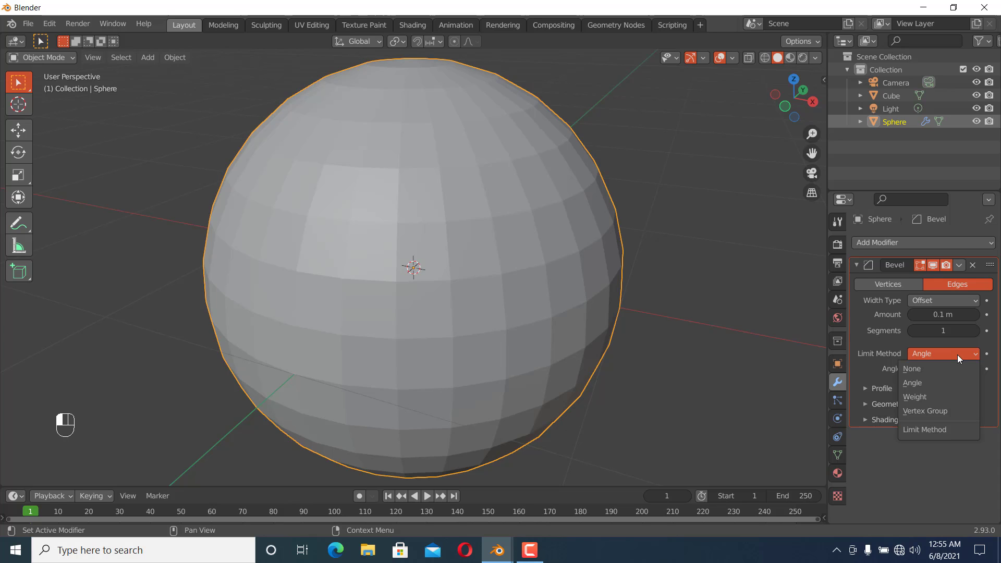
left_click(912, 382)
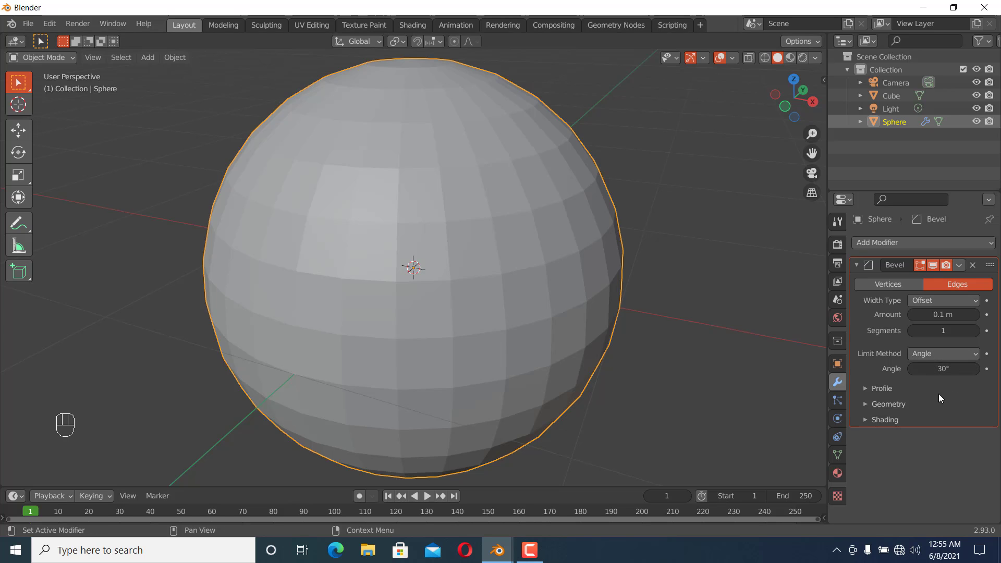
left_click(941, 353)
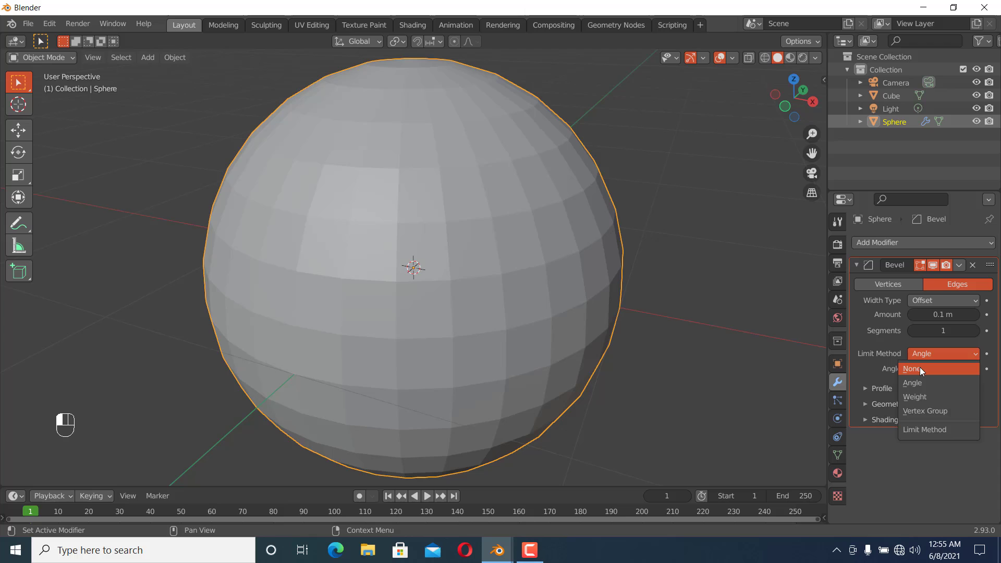
left_click(913, 369)
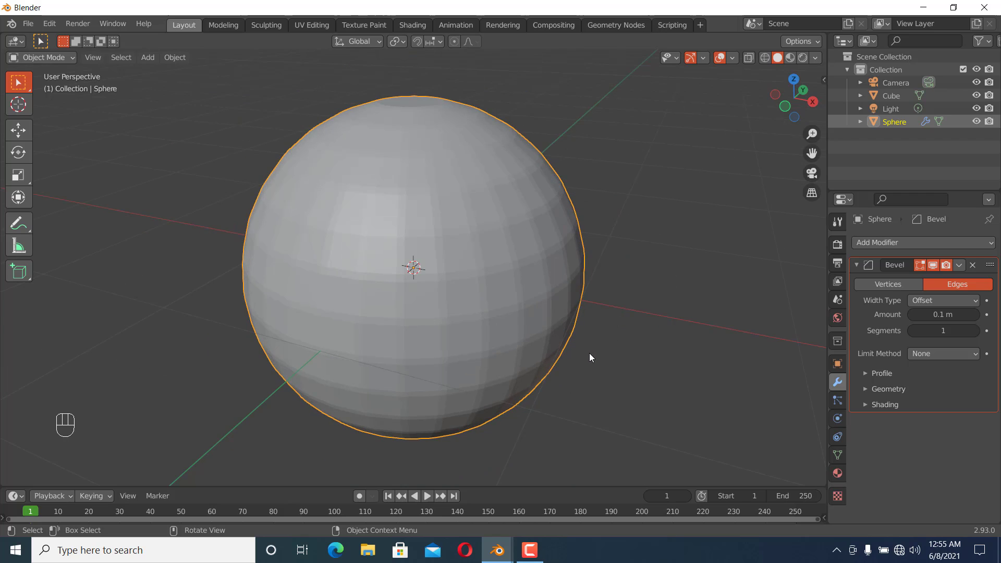
Replace the sphere with a new cube carrying a Bevel modifier limited by Weight.
key("shift+a")
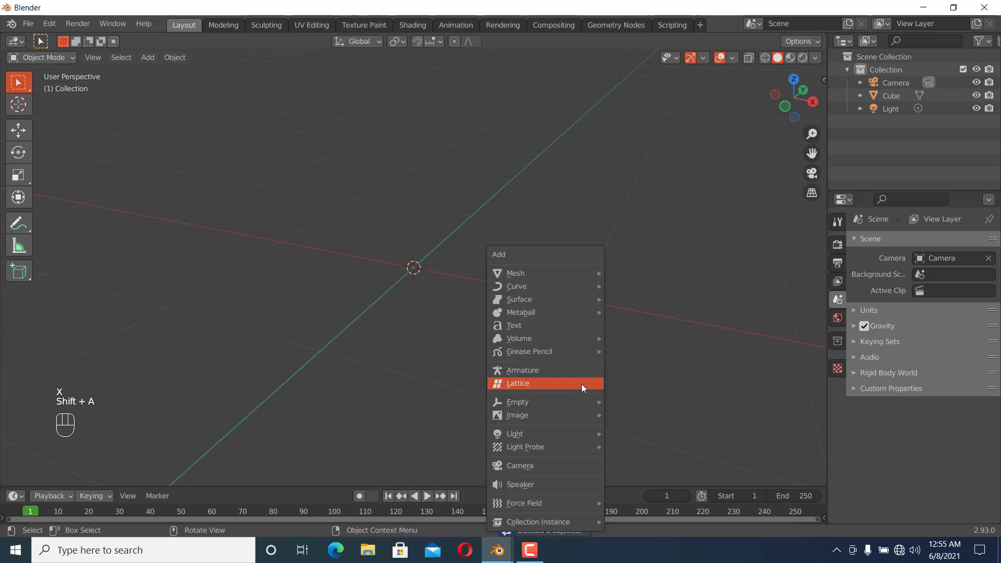
mouse_move(516, 286)
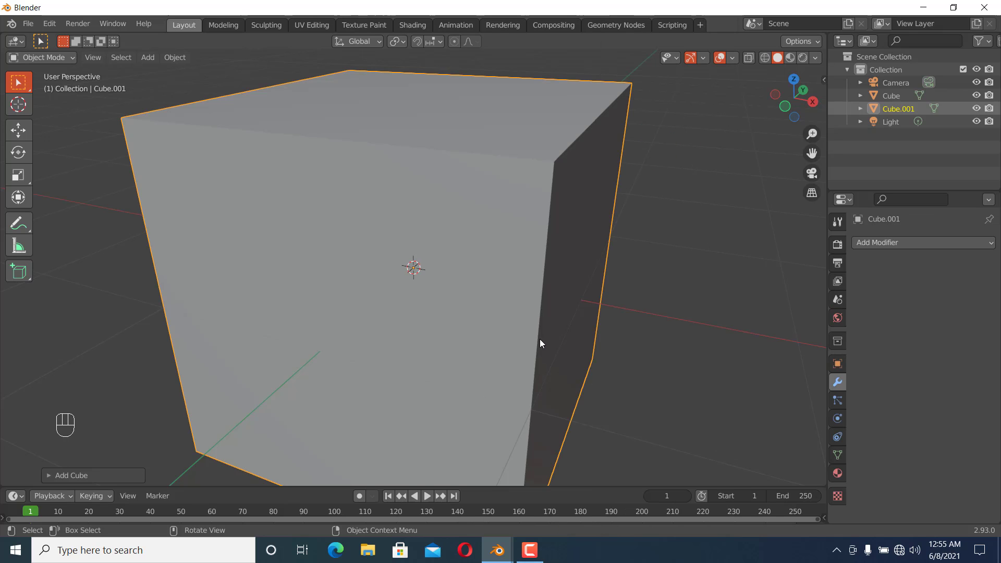
left_click(920, 243)
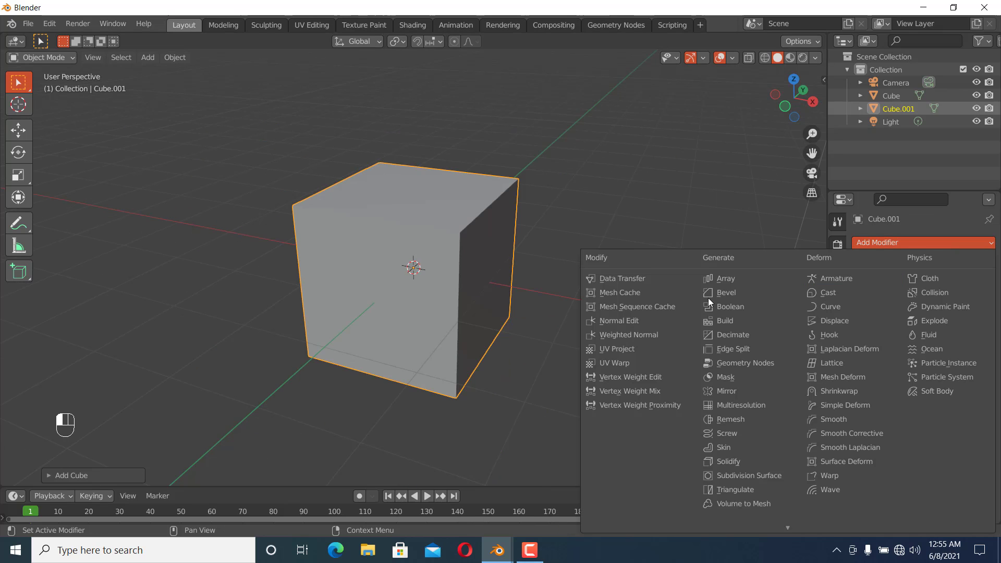
left_click(726, 292)
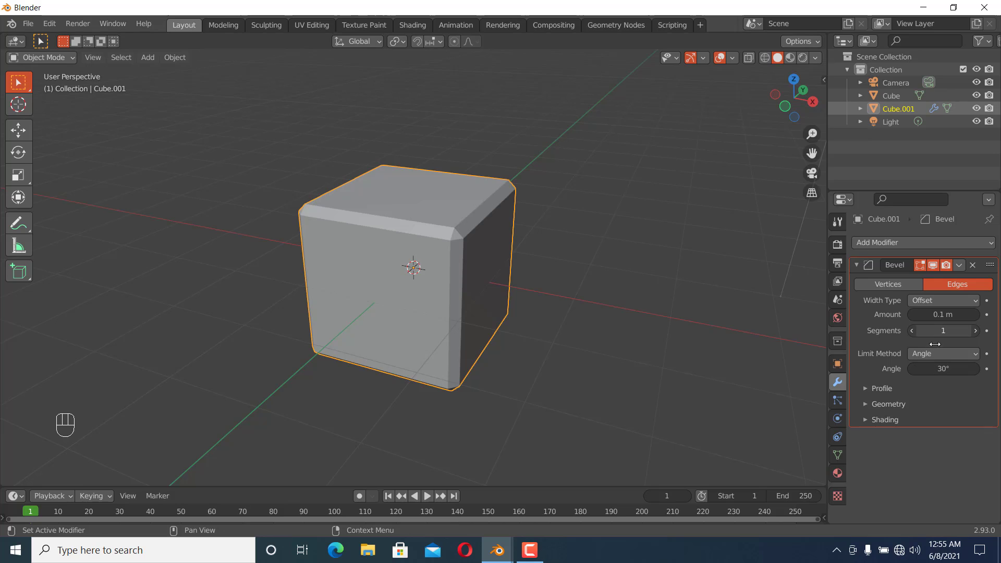
left_click(943, 353)
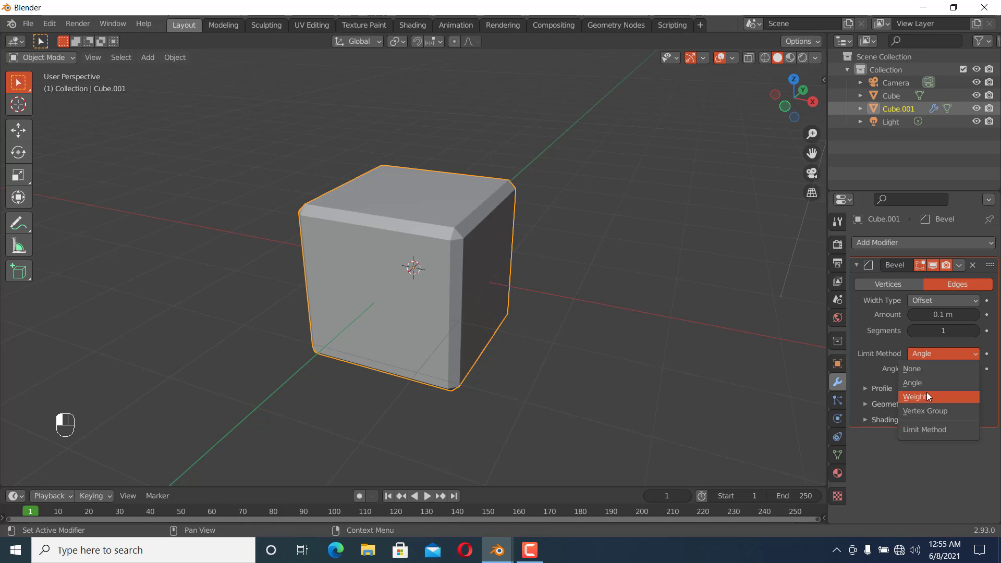
left_click(917, 396)
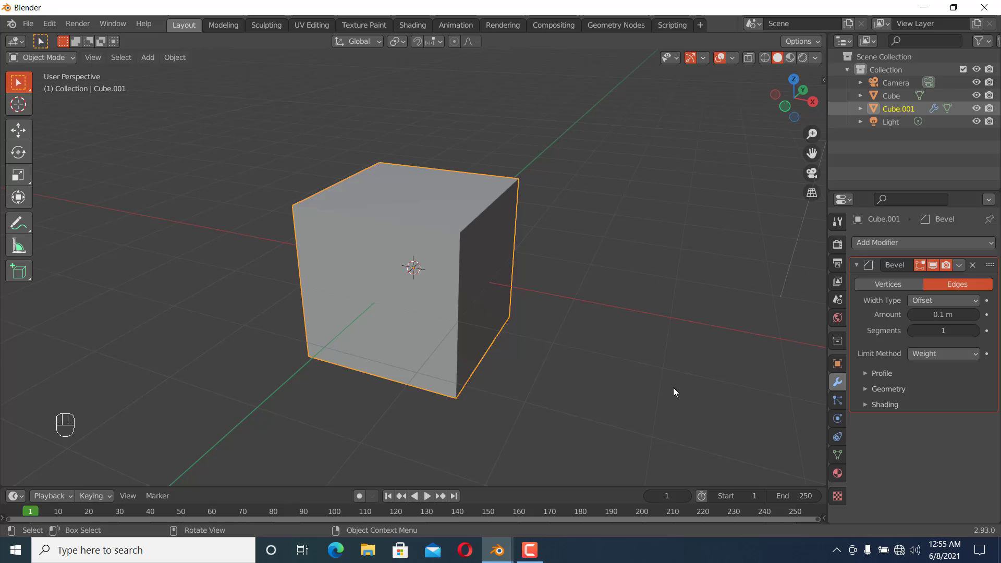
mouse_move(459, 268)
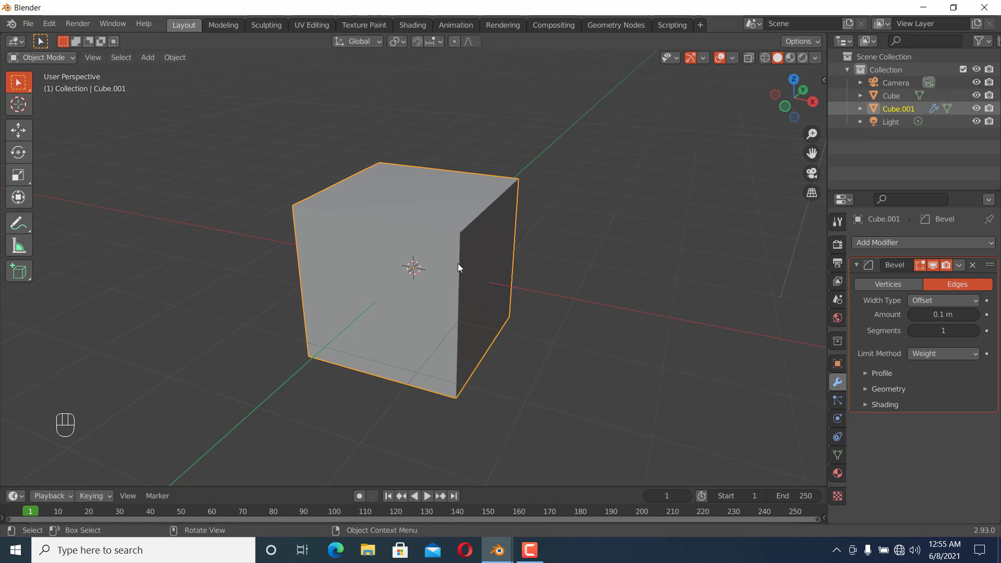
In Edit Mode with edge select, show the N-panel Item data for setting Mean Bevel Weight to 1.
key("Tab")
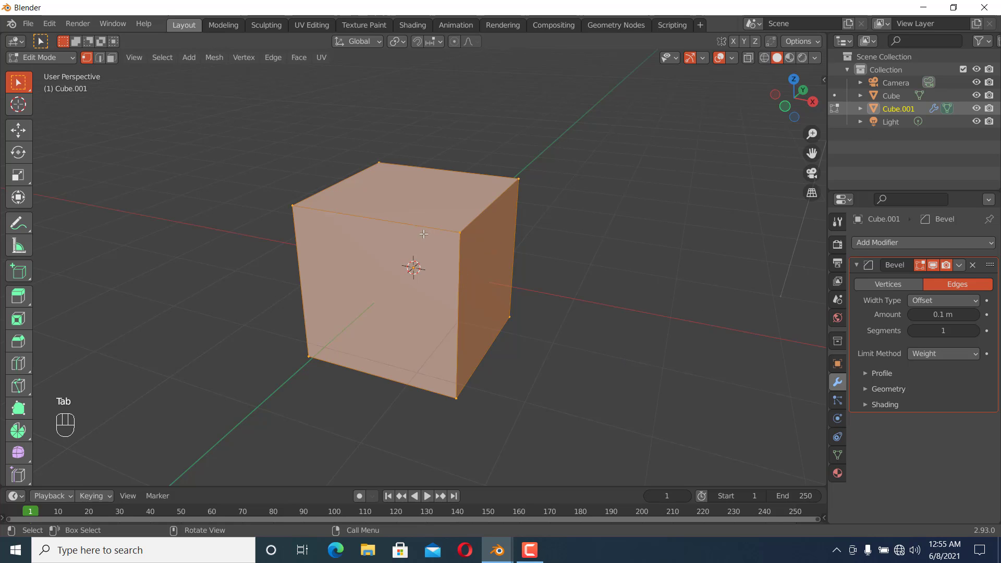
key("2")
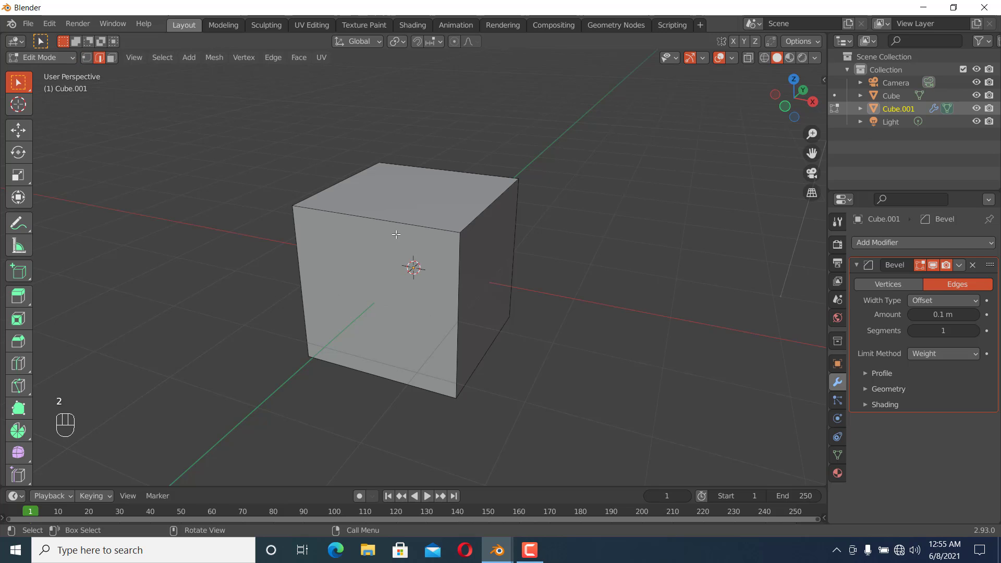
mouse_move(488, 222)
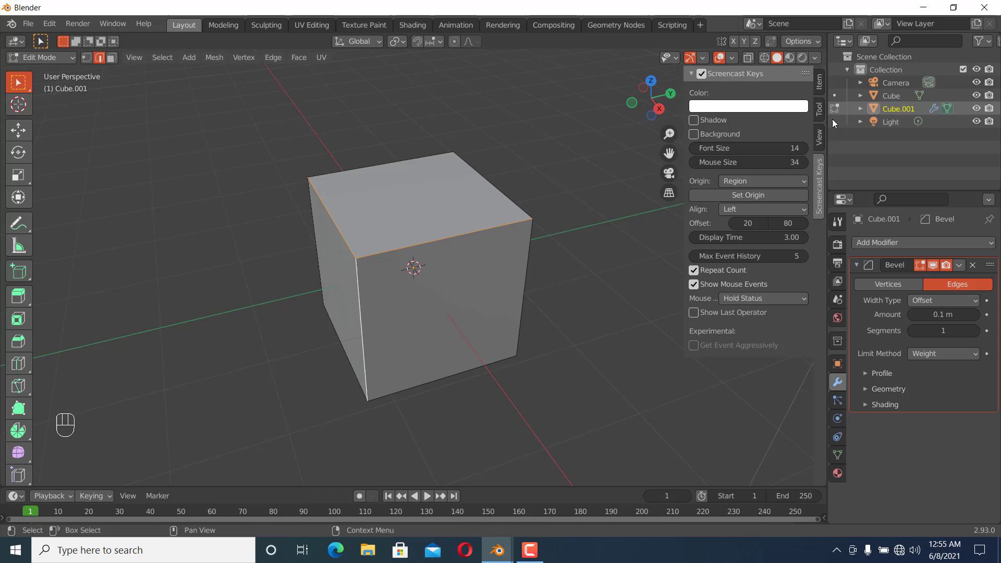
left_click(819, 83)
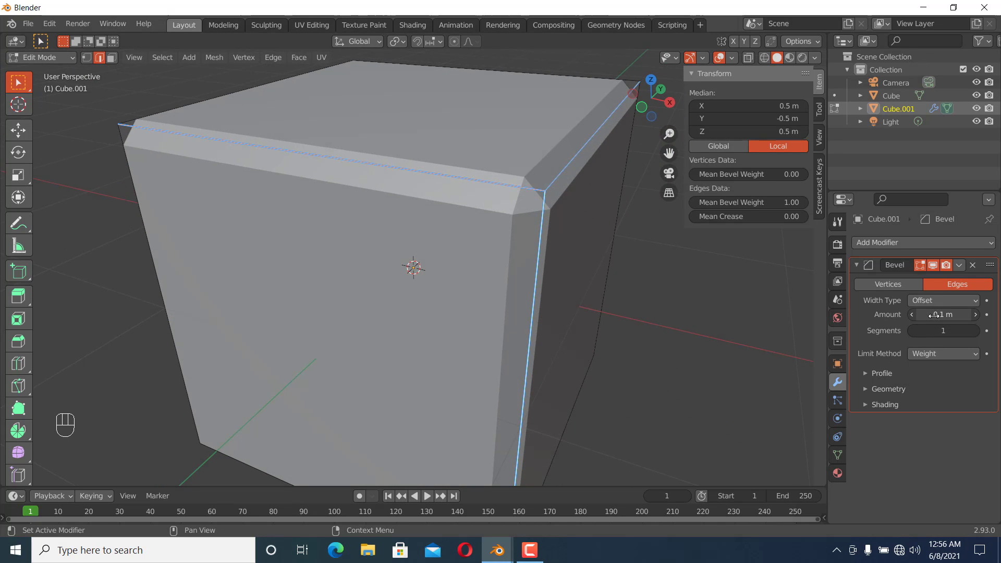
mouse_move(943, 314)
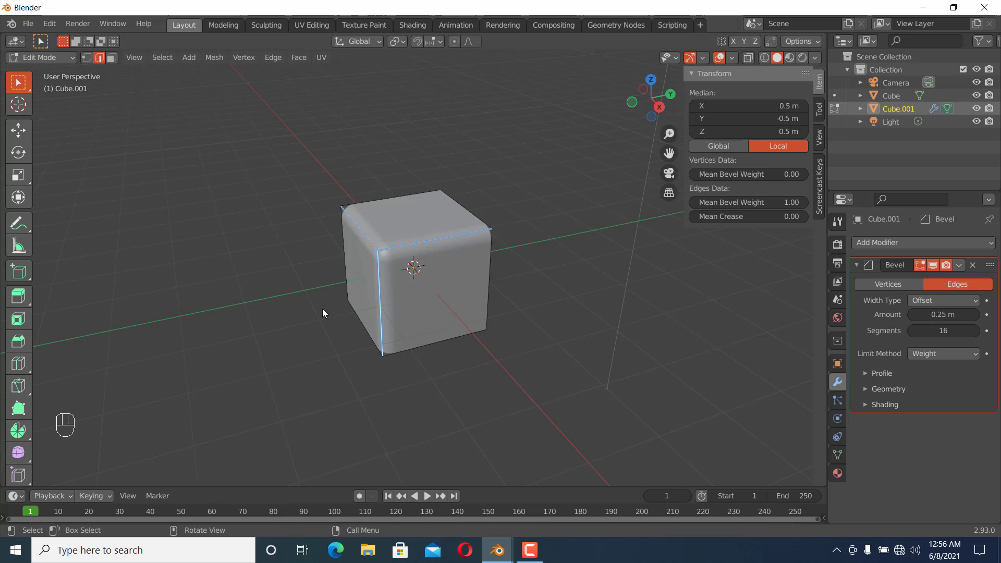
Return to Object Mode to view Cube.001 with only its weighted edges rounded.
key("Tab")
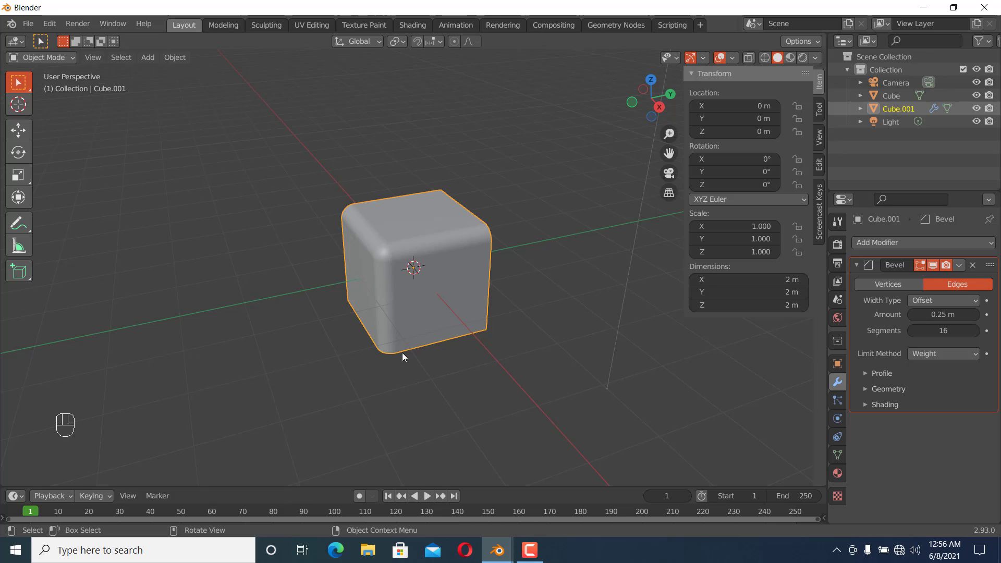
mouse_move(408, 359)
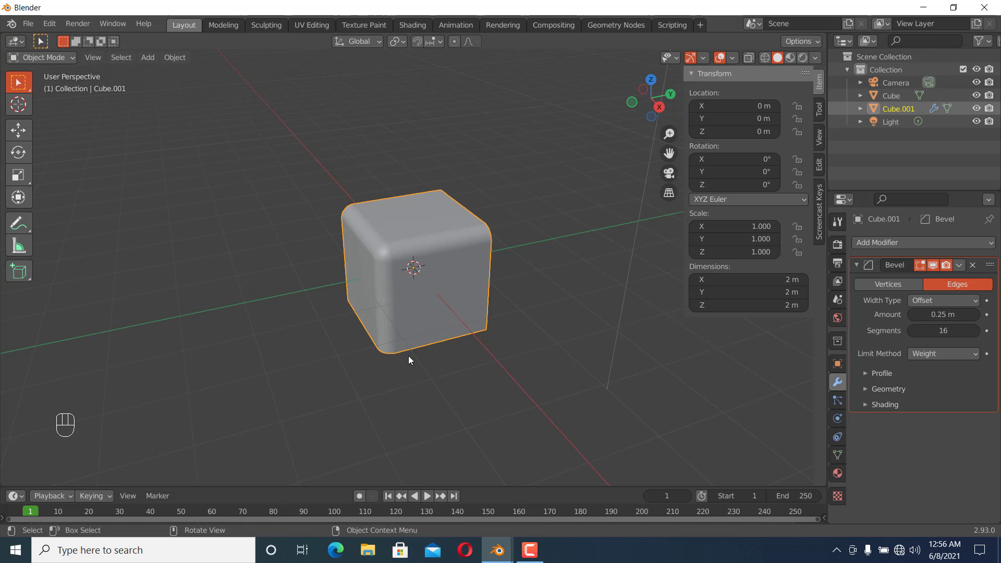